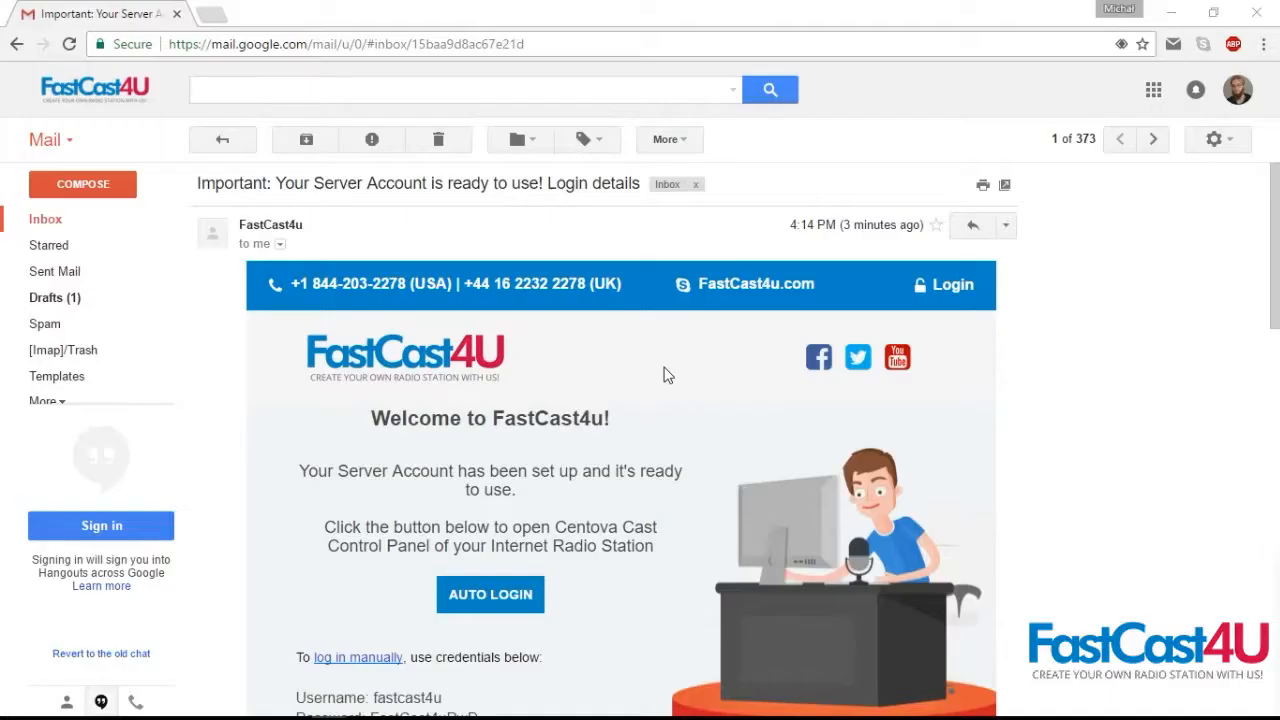
mouse_move(620, 408)
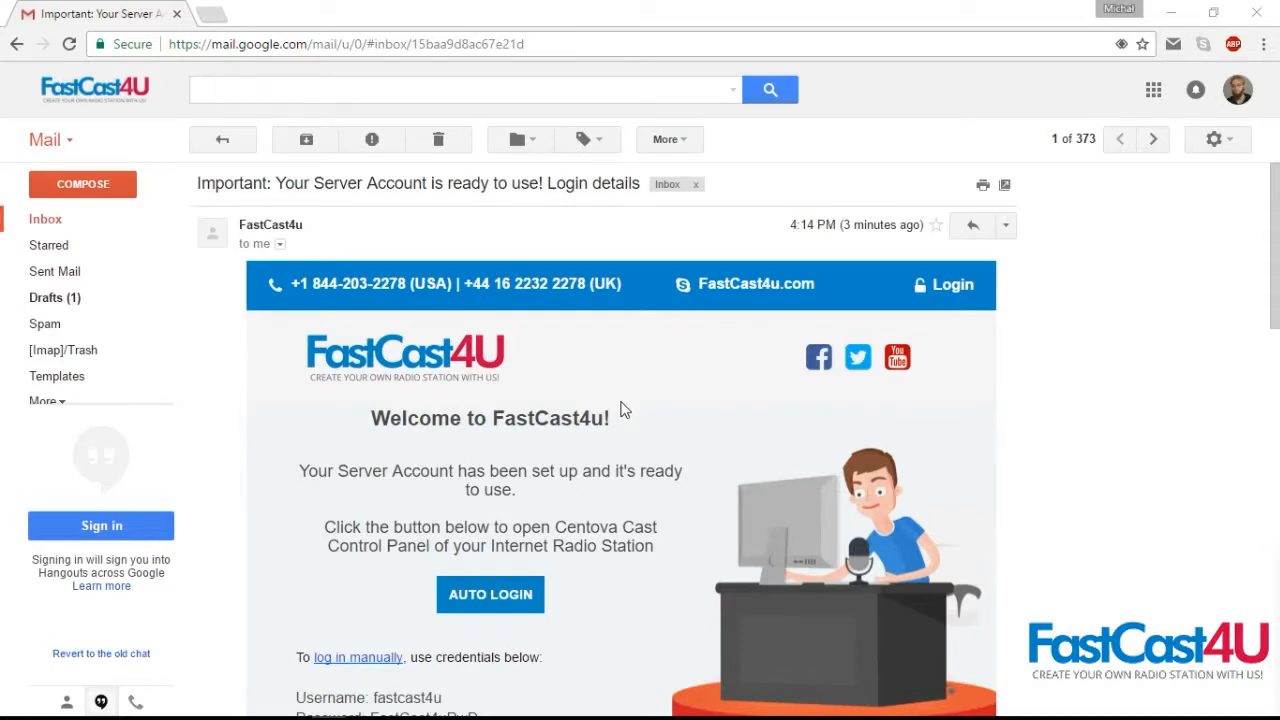
mouse_move(497, 580)
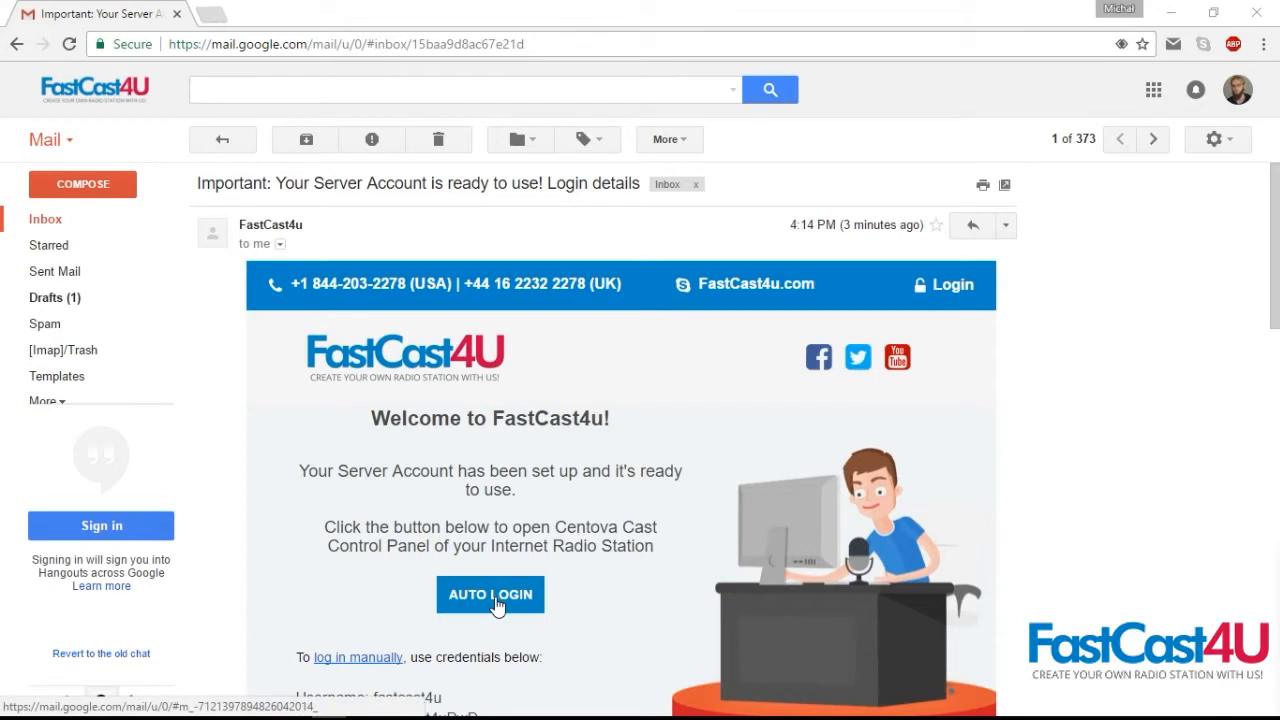
Step: Auto-login to the fastcast4u station control panel from the email link
scroll("down", 3)
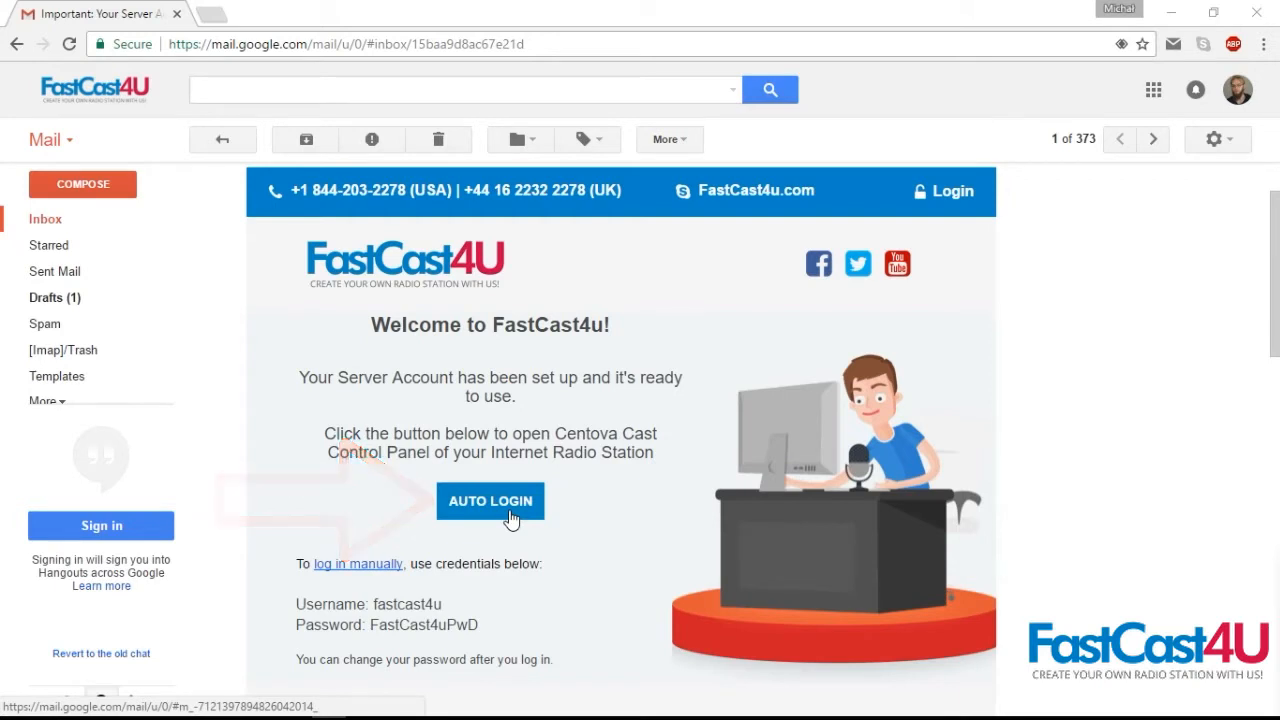
left_click(490, 501)
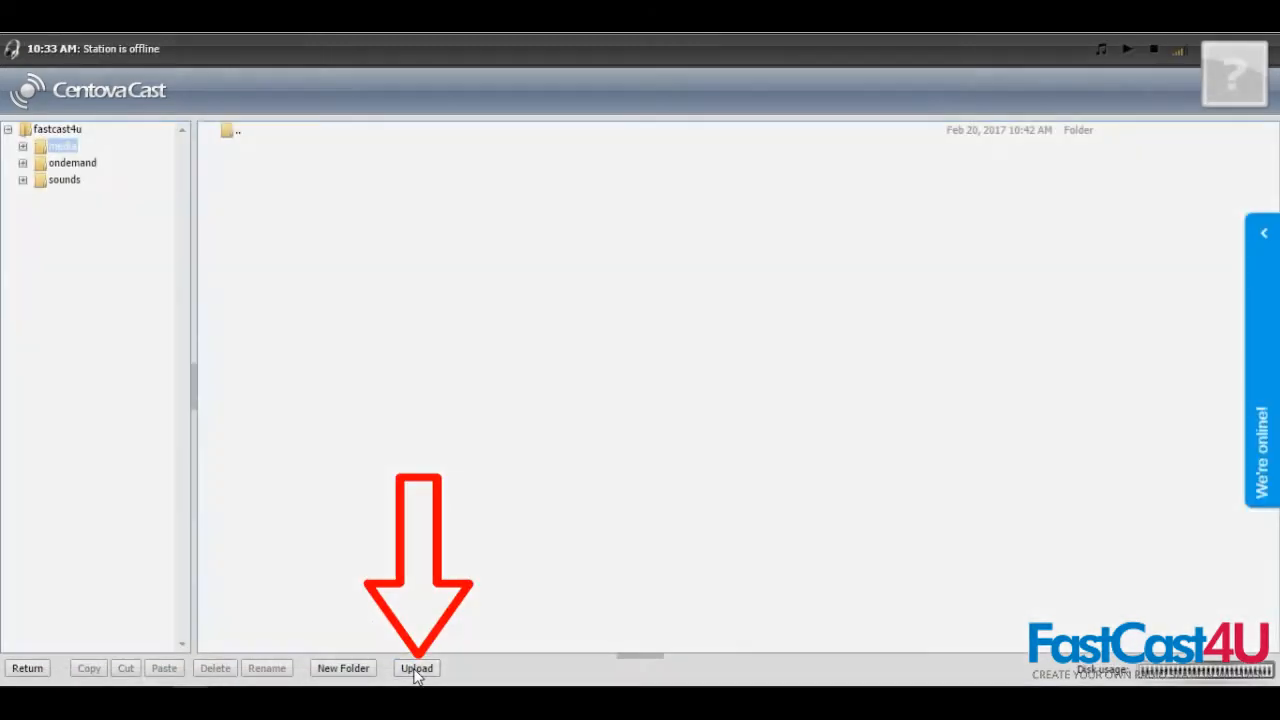
Step: Upload 'FastCast4u English Speaker.mp3' into the media folder and close the upload window
left_click(416, 668)
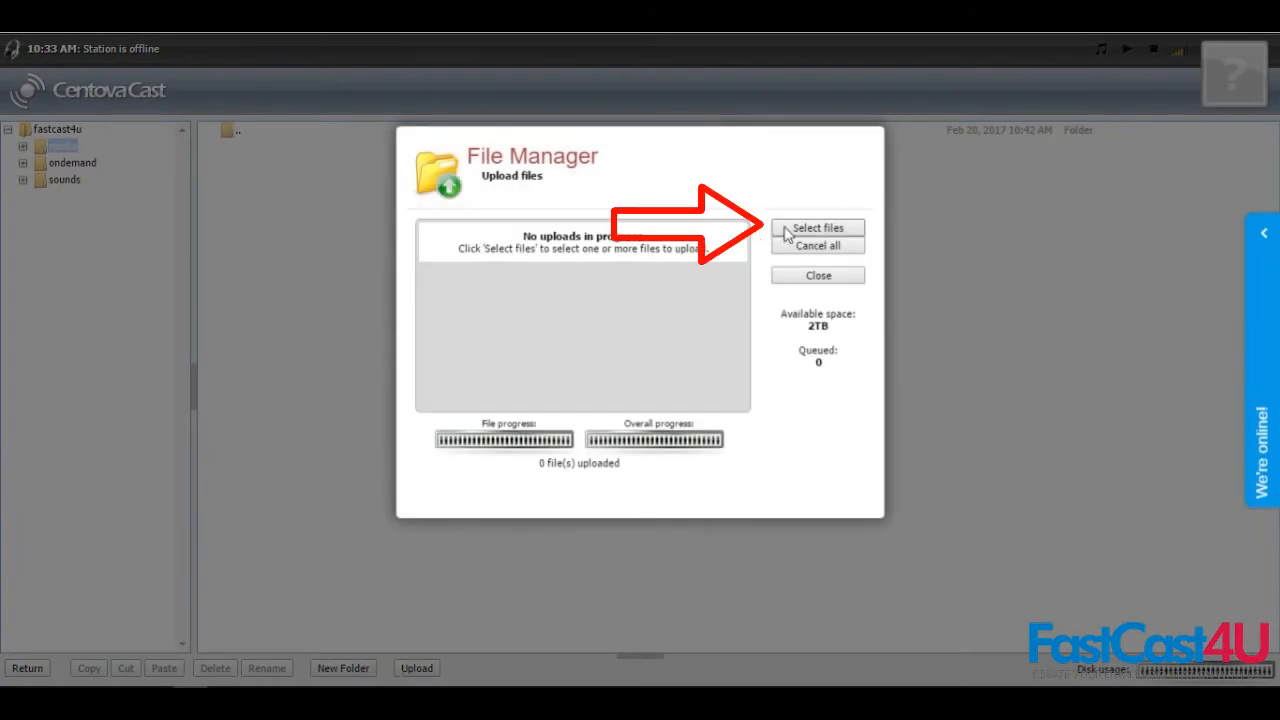
left_click(817, 227)
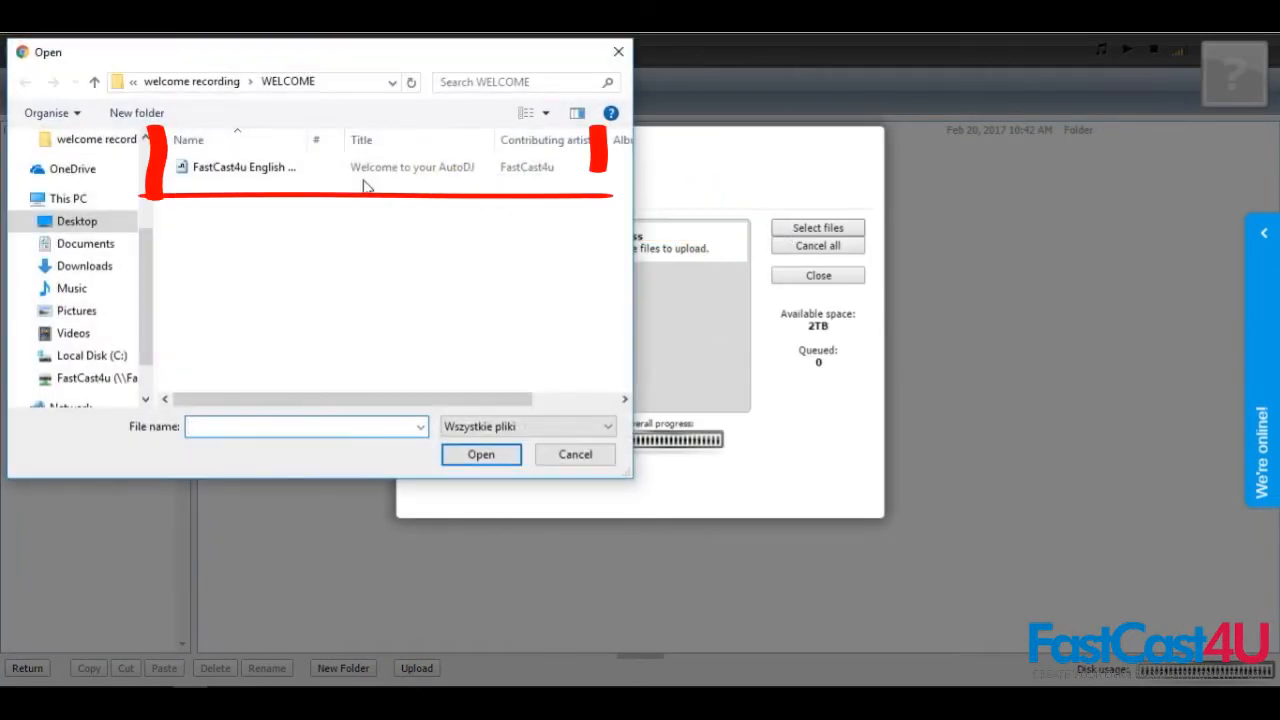
left_click(240, 167)
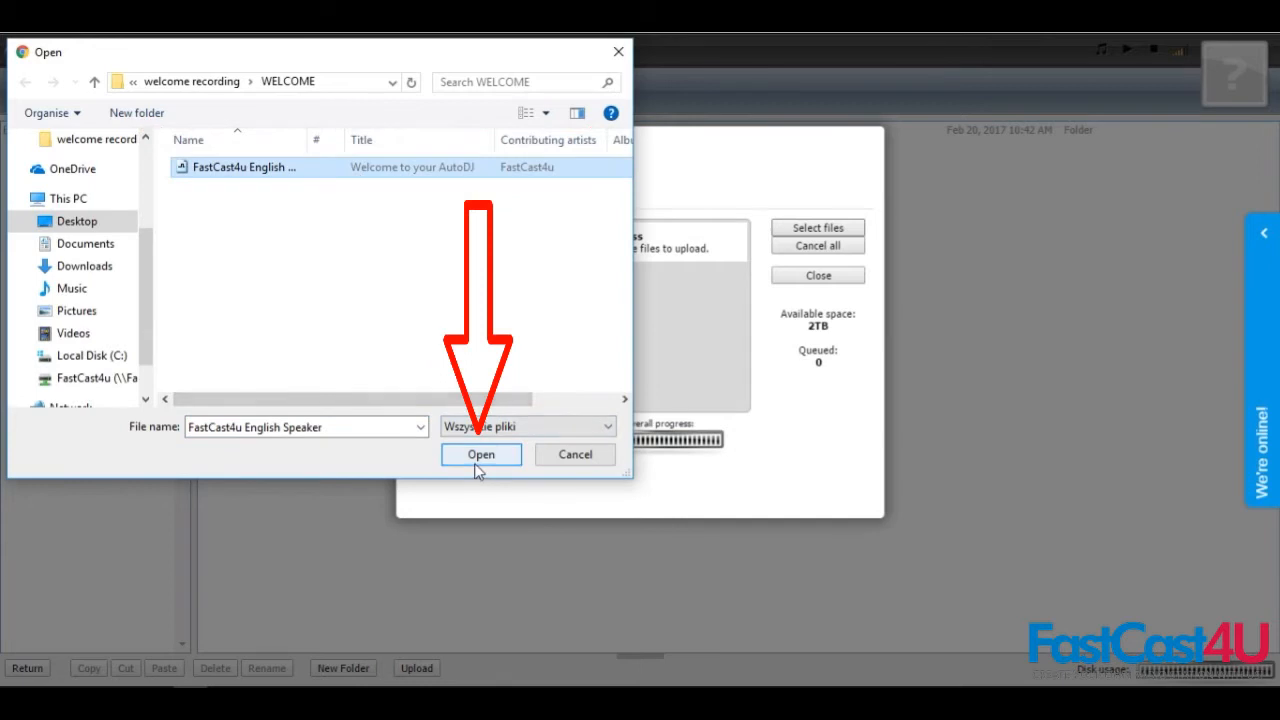
left_click(480, 454)
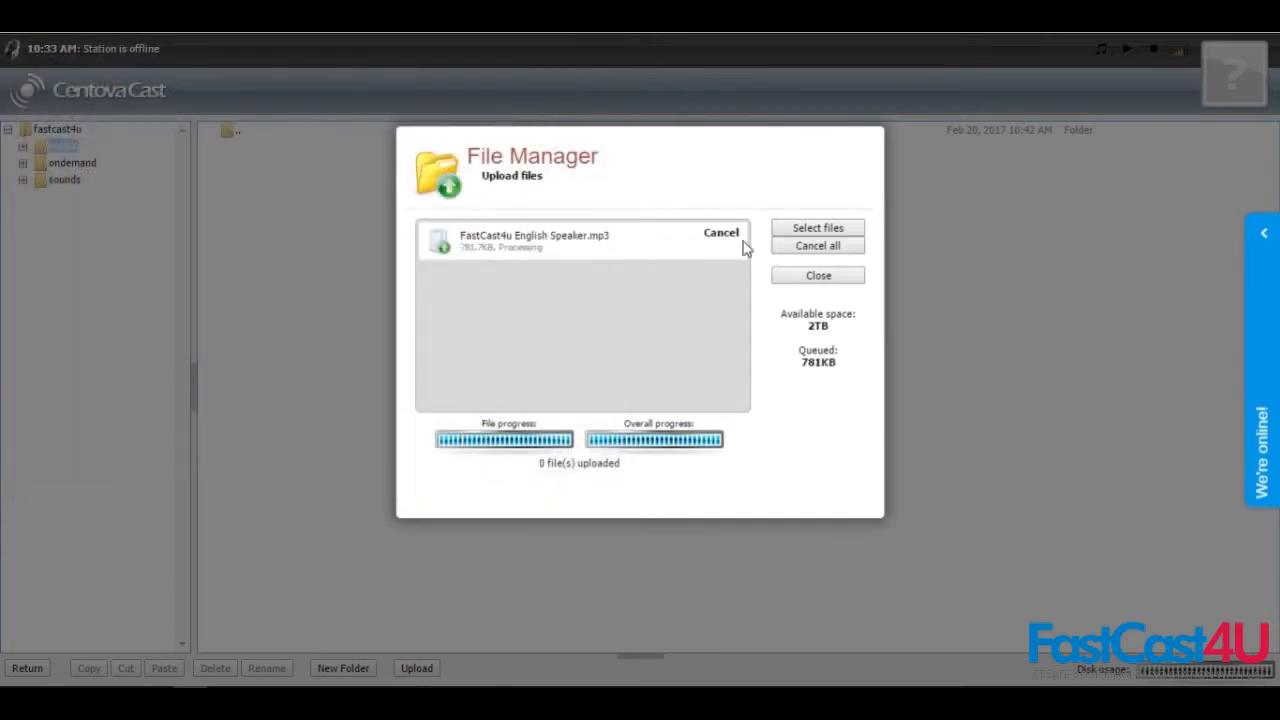
mouse_move(818, 275)
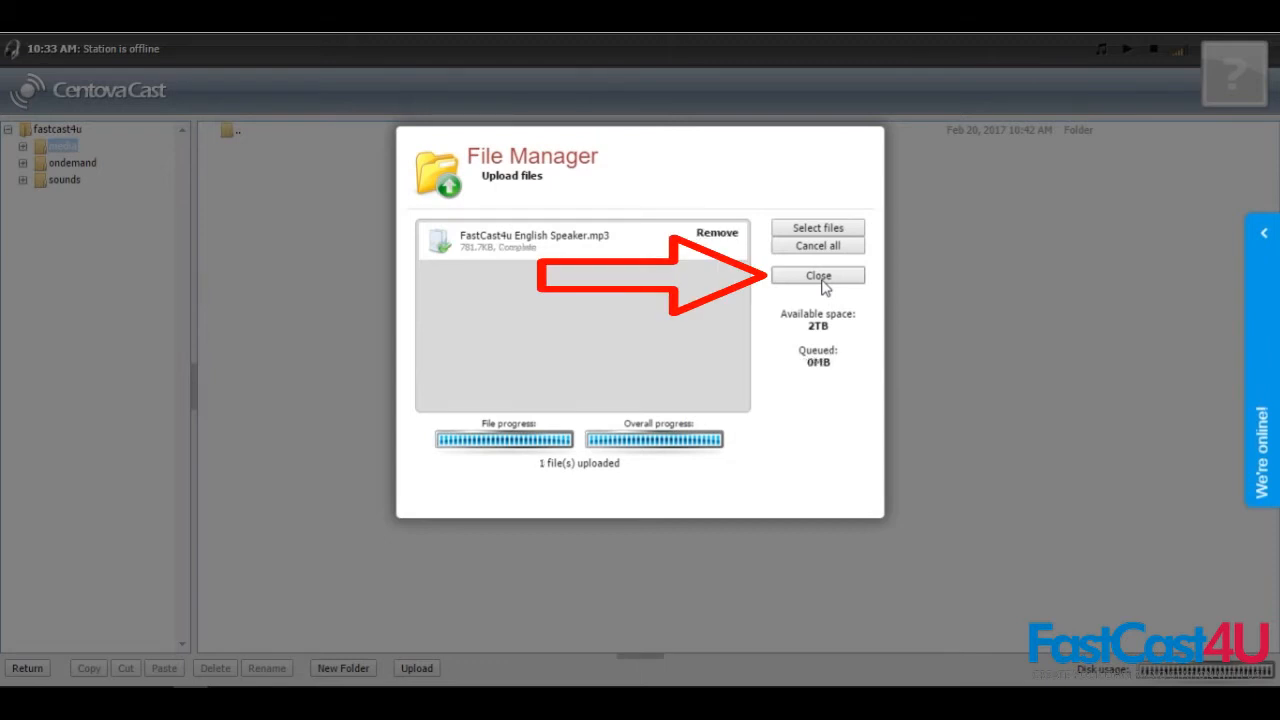
left_click(817, 276)
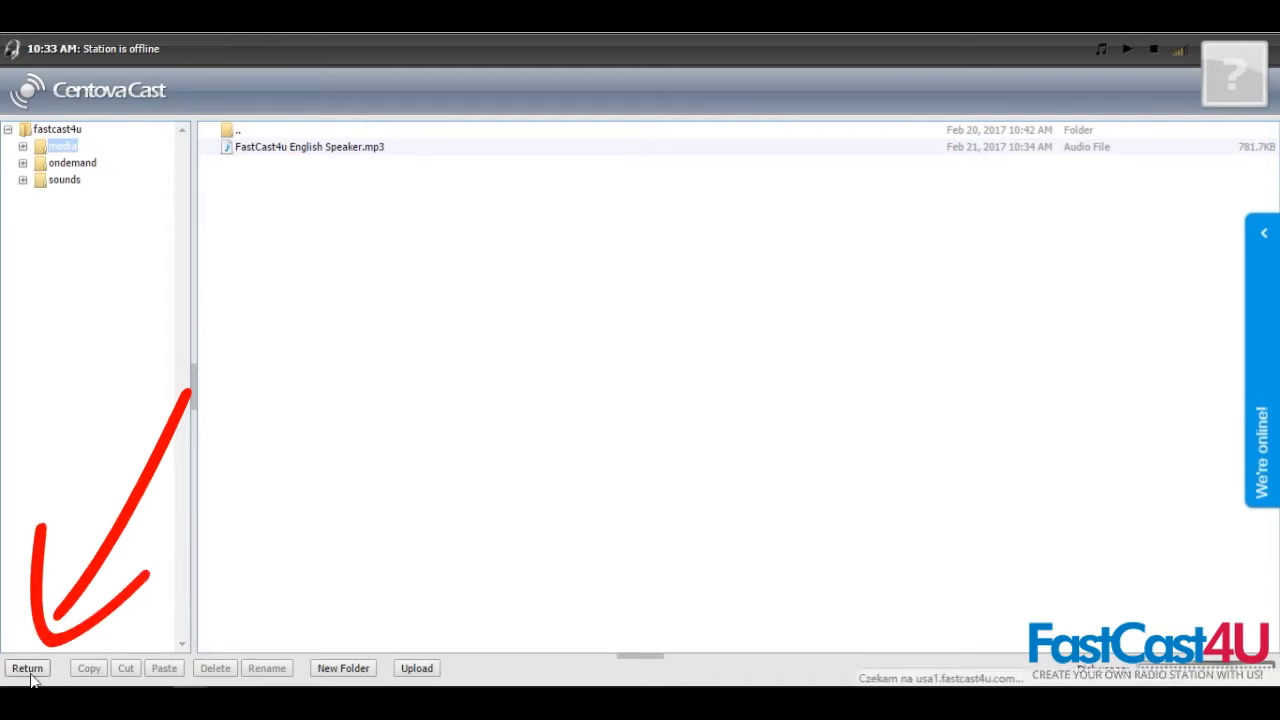
Step: Put FastCast4u's 'Welcome to your AutoDJ' track into Heavy Rotation, then return to overview
left_click(27, 668)
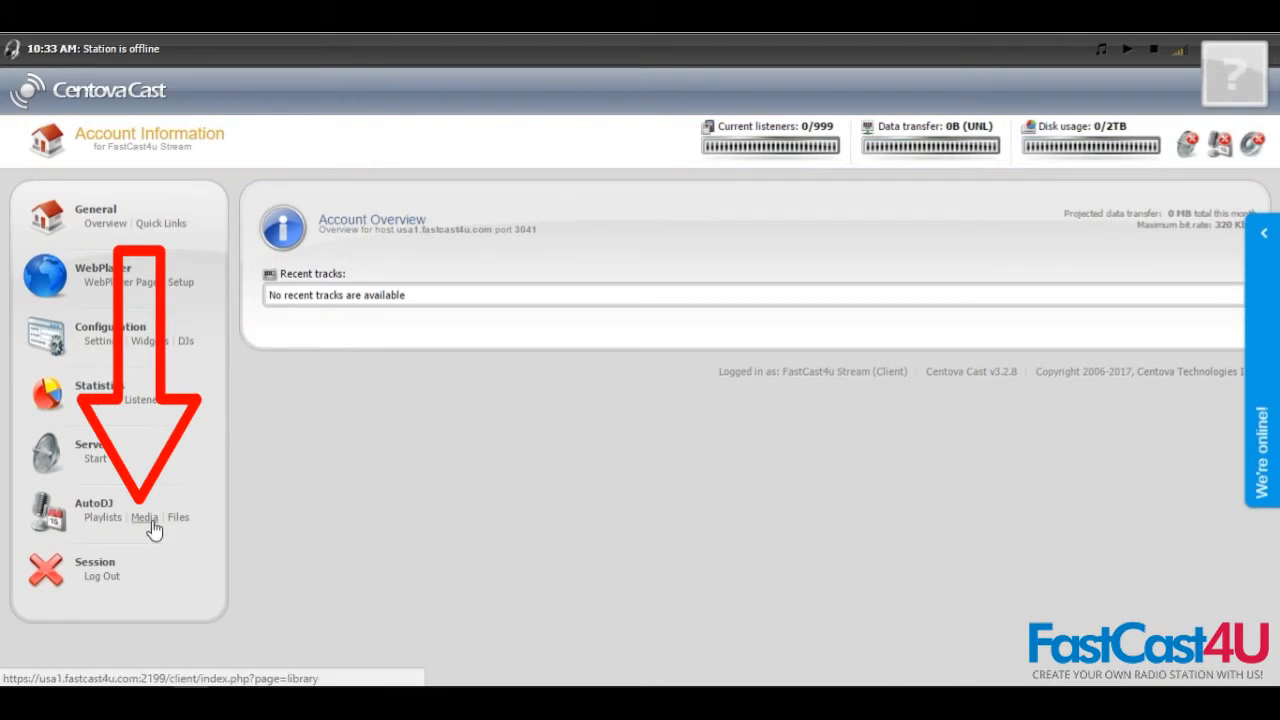
left_click(143, 517)
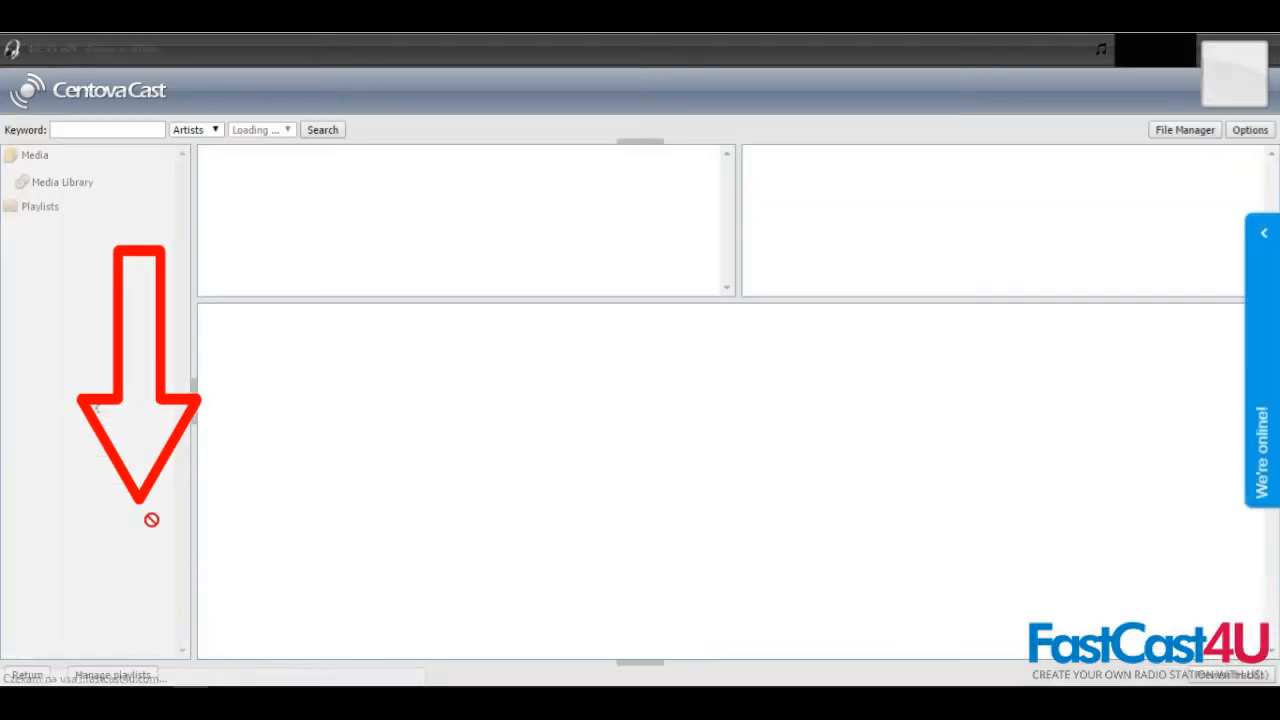
left_click(62, 181)
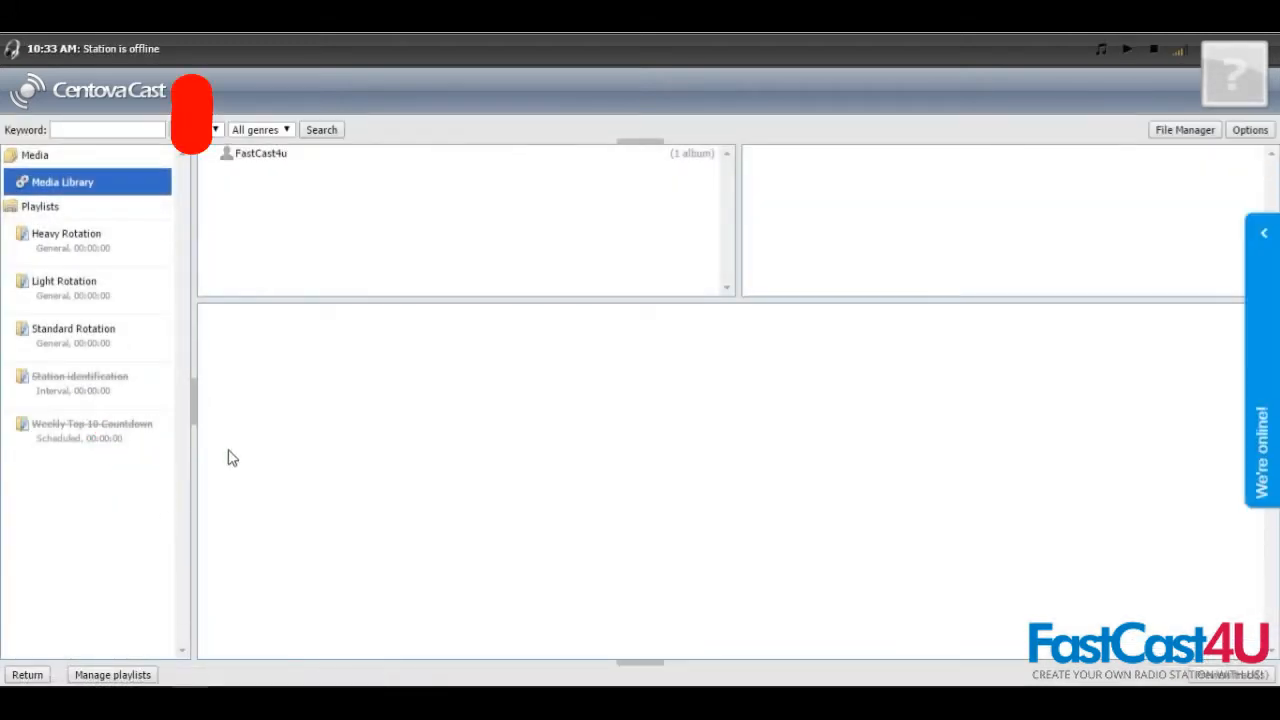
left_click(261, 153)
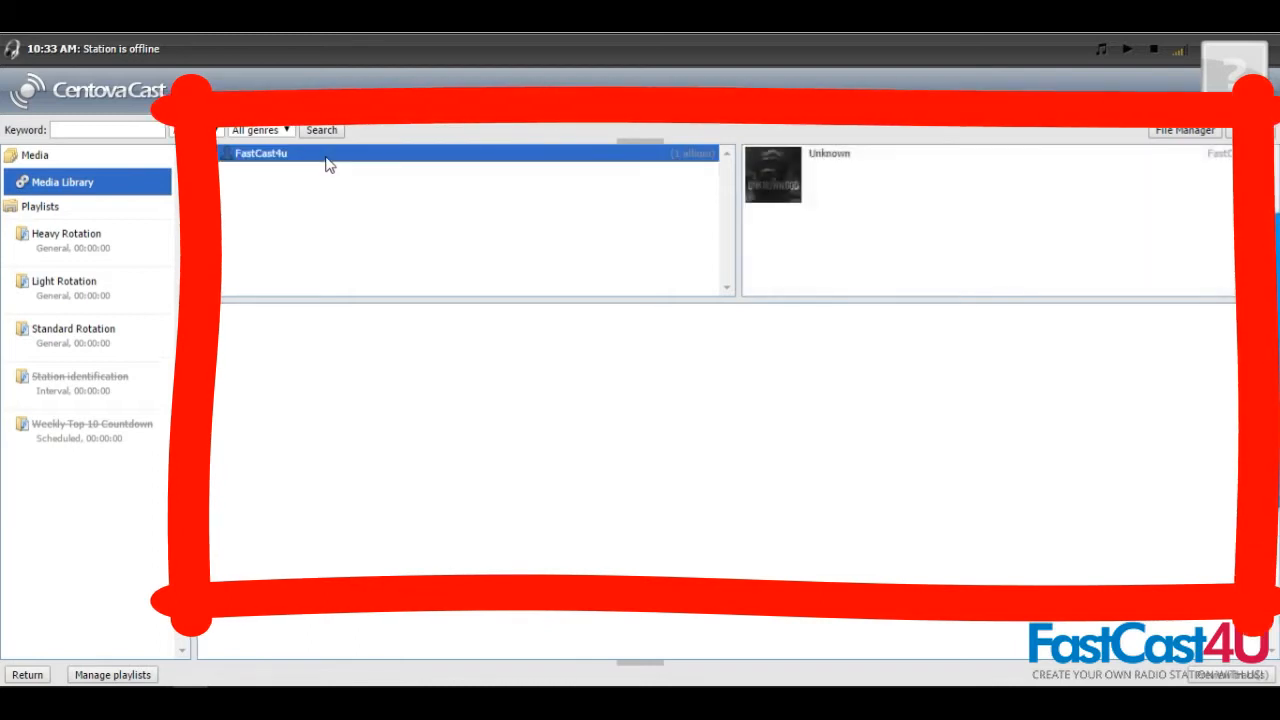
mouse_move(712, 192)
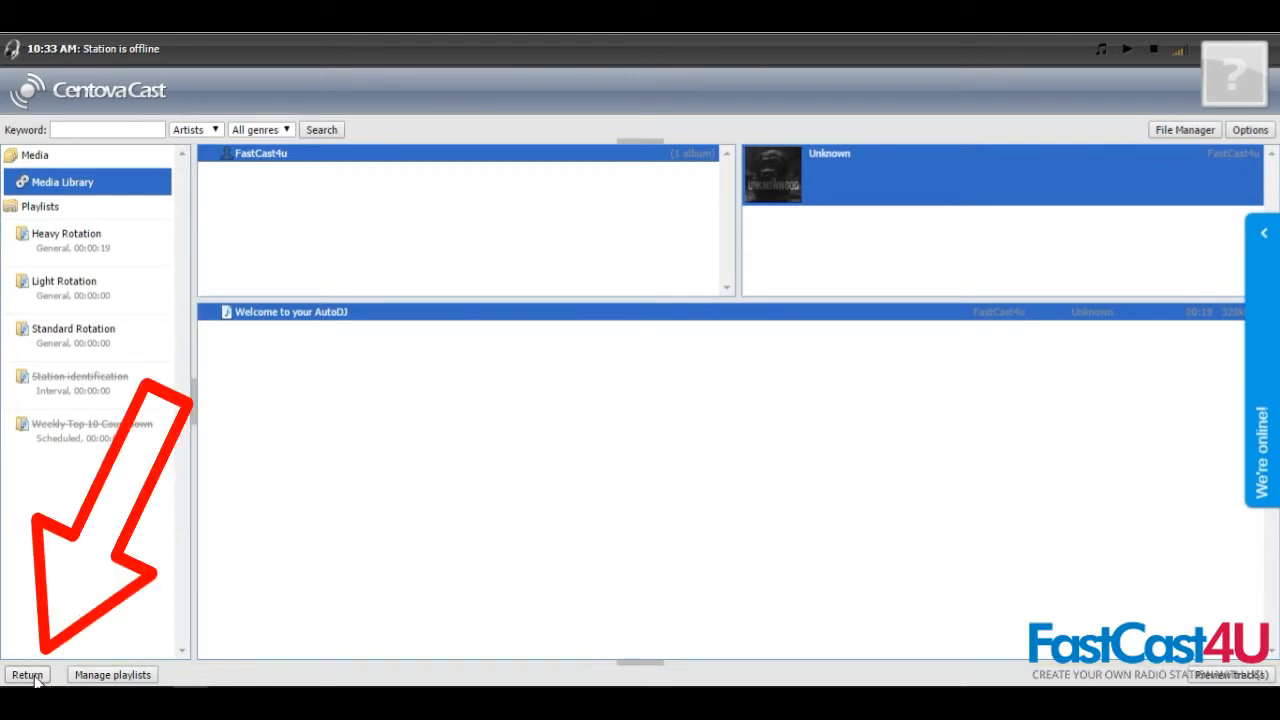
left_click(27, 674)
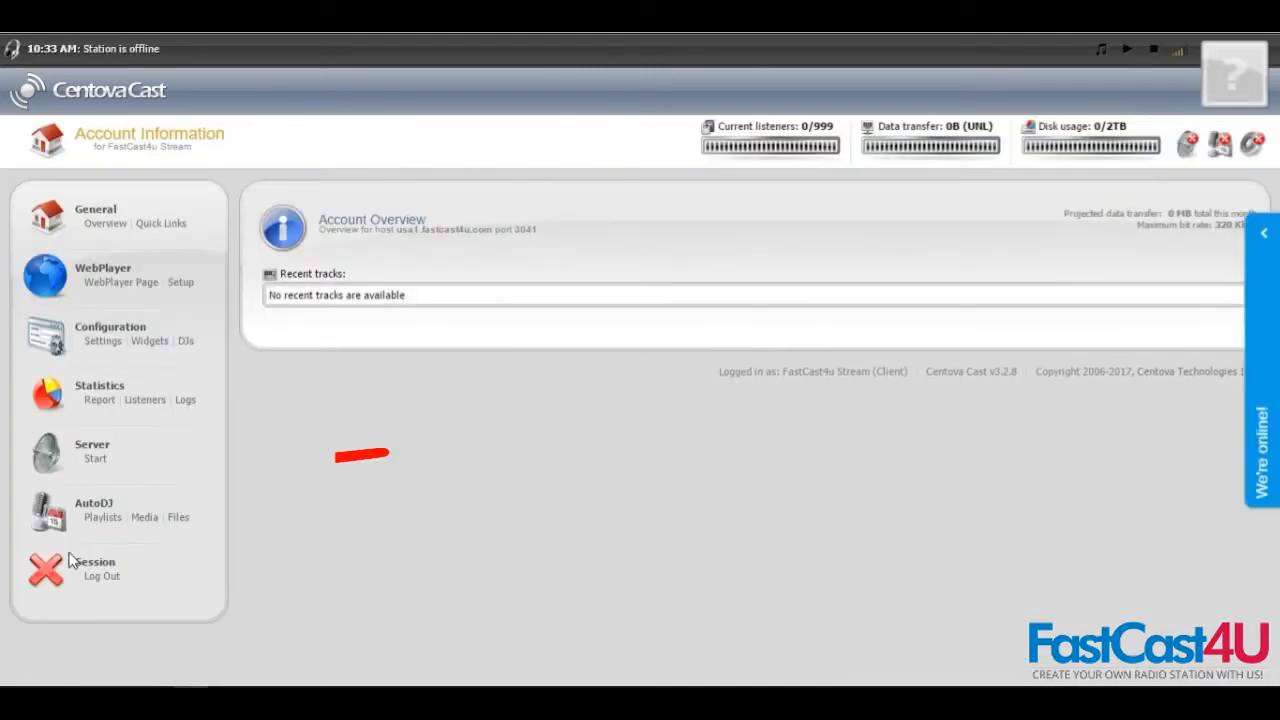
Step: Start the streaming server and view the overview showing 'Welcome to your AutoDJ' playing
left_click(95, 458)
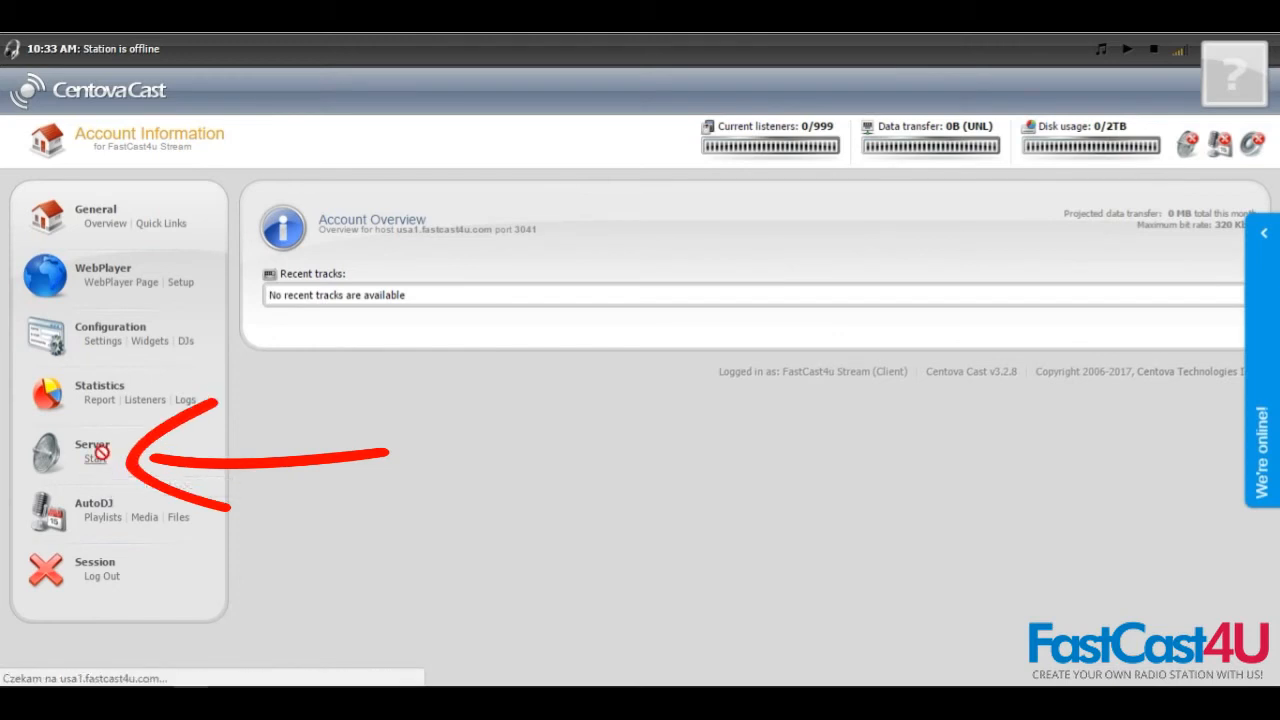
left_click(95, 458)
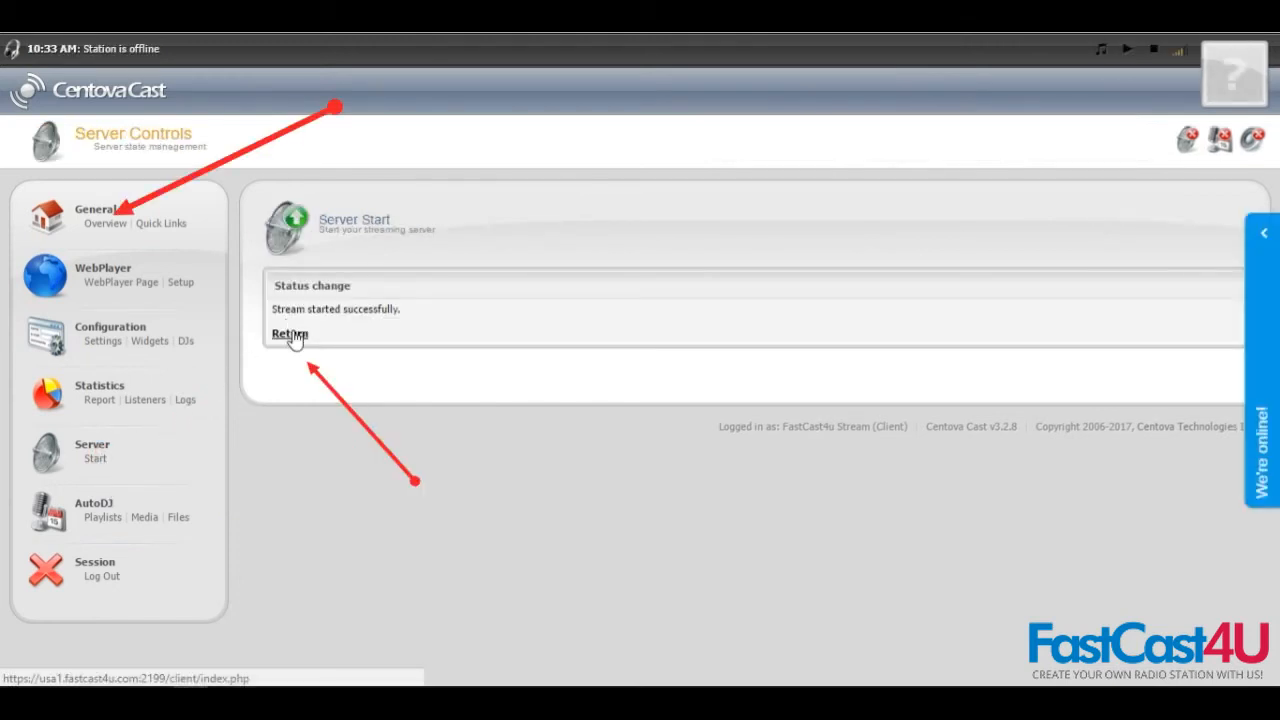
left_click(289, 333)
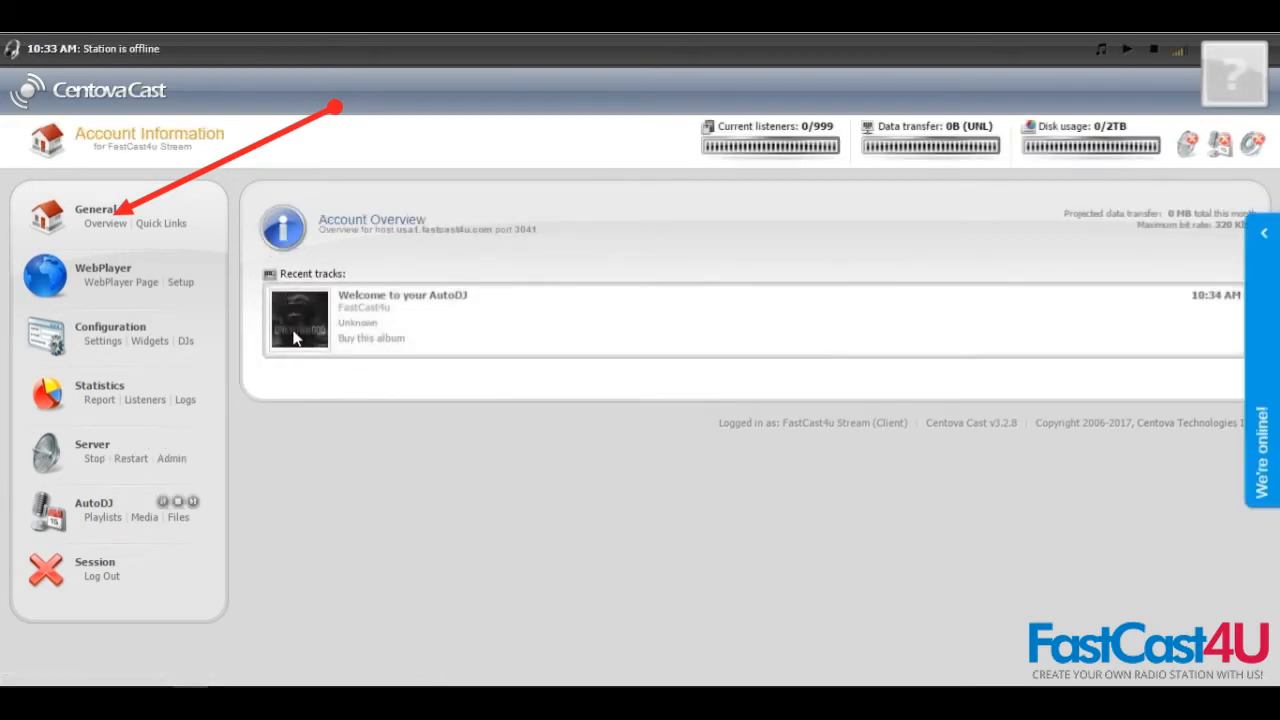
mouse_move(288, 362)
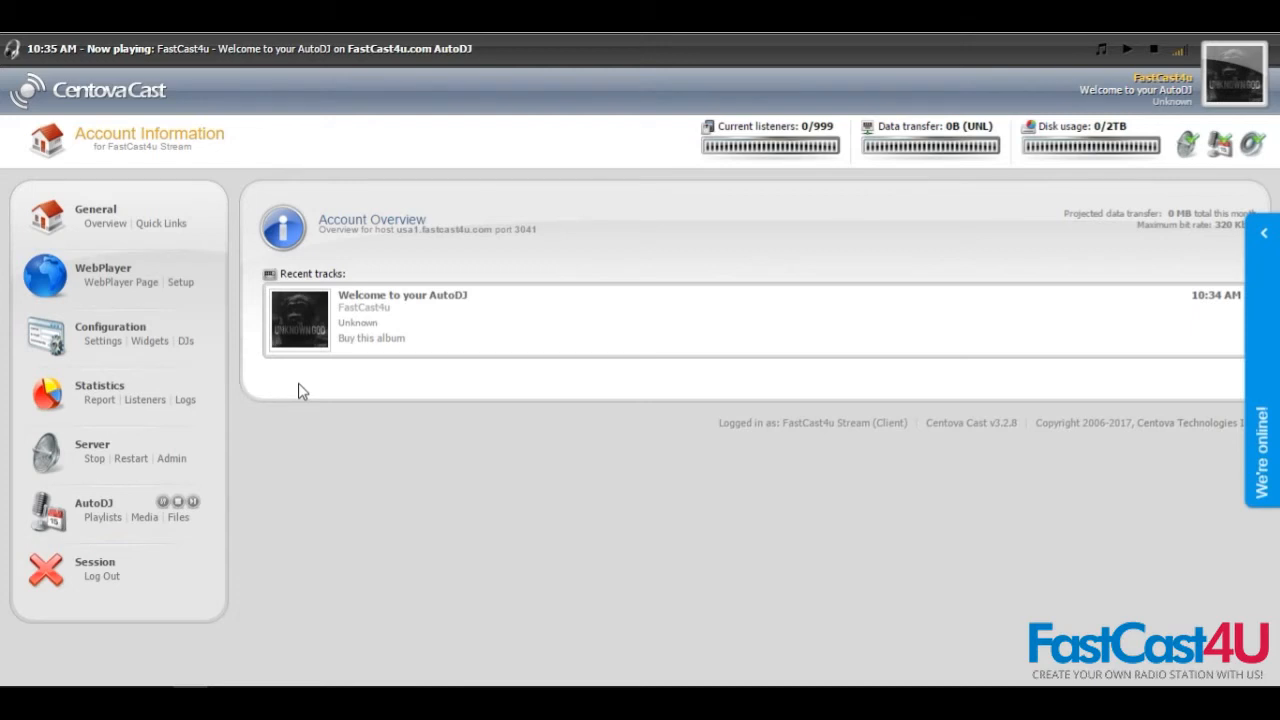
mouse_move(323, 100)
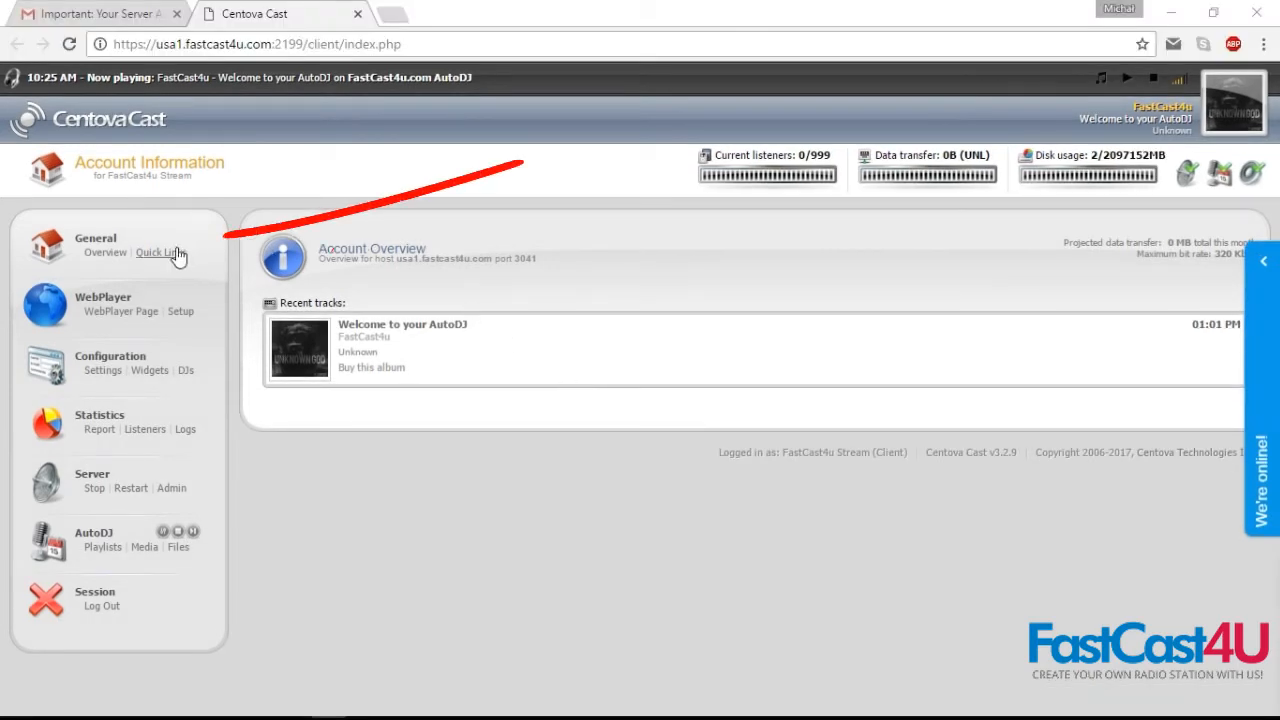
Step: Browse the Quick Links page down through the Live Source Connections details
left_click(157, 252)
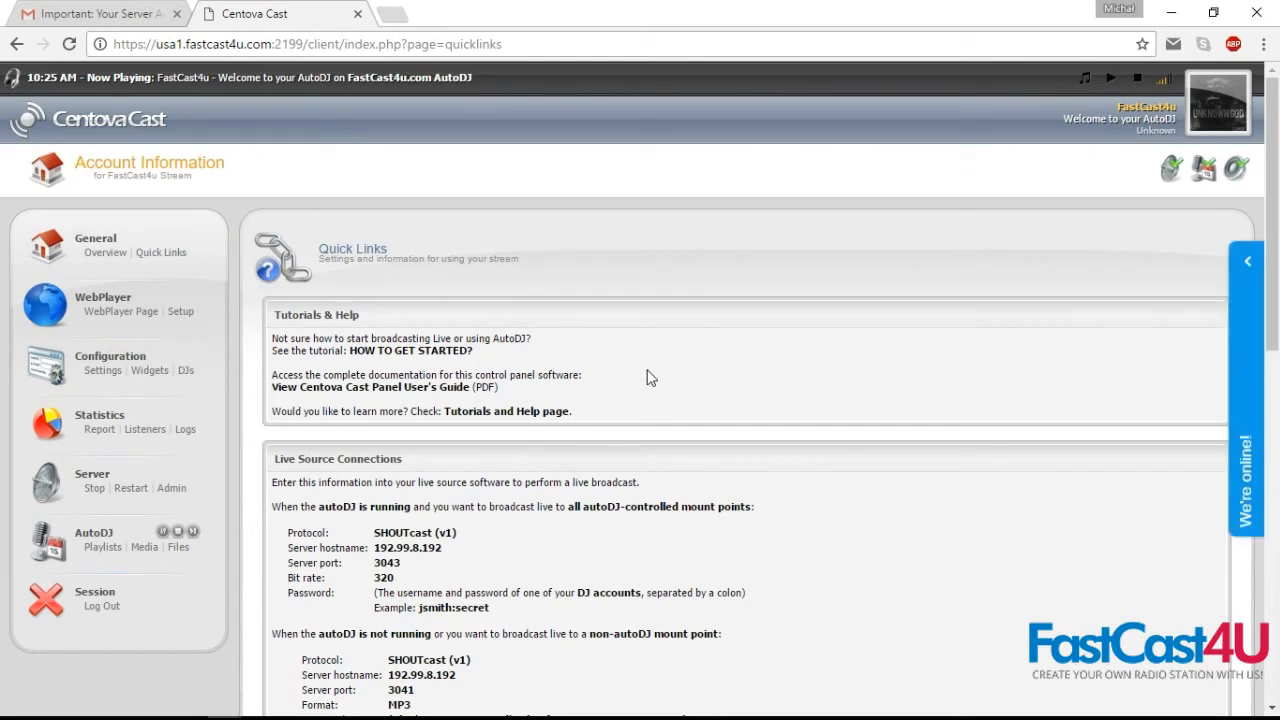
mouse_move(686, 370)
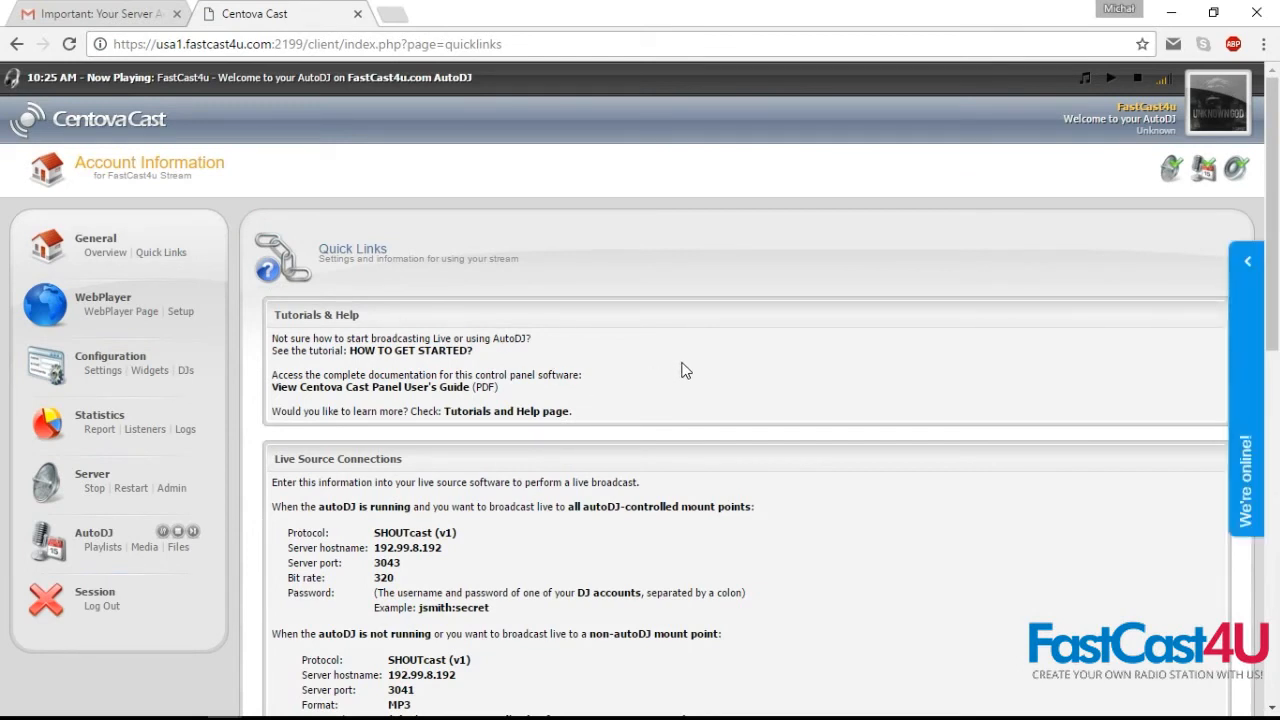
scroll("down", 3)
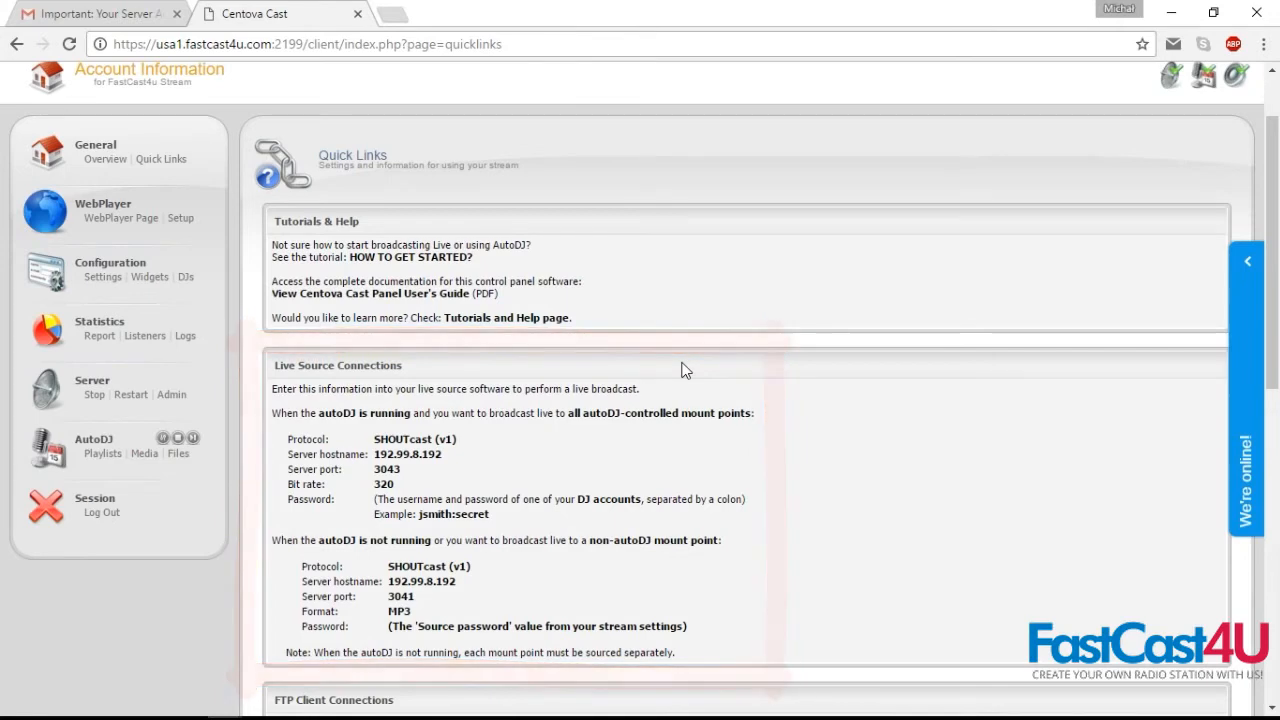
scroll("down", 3)
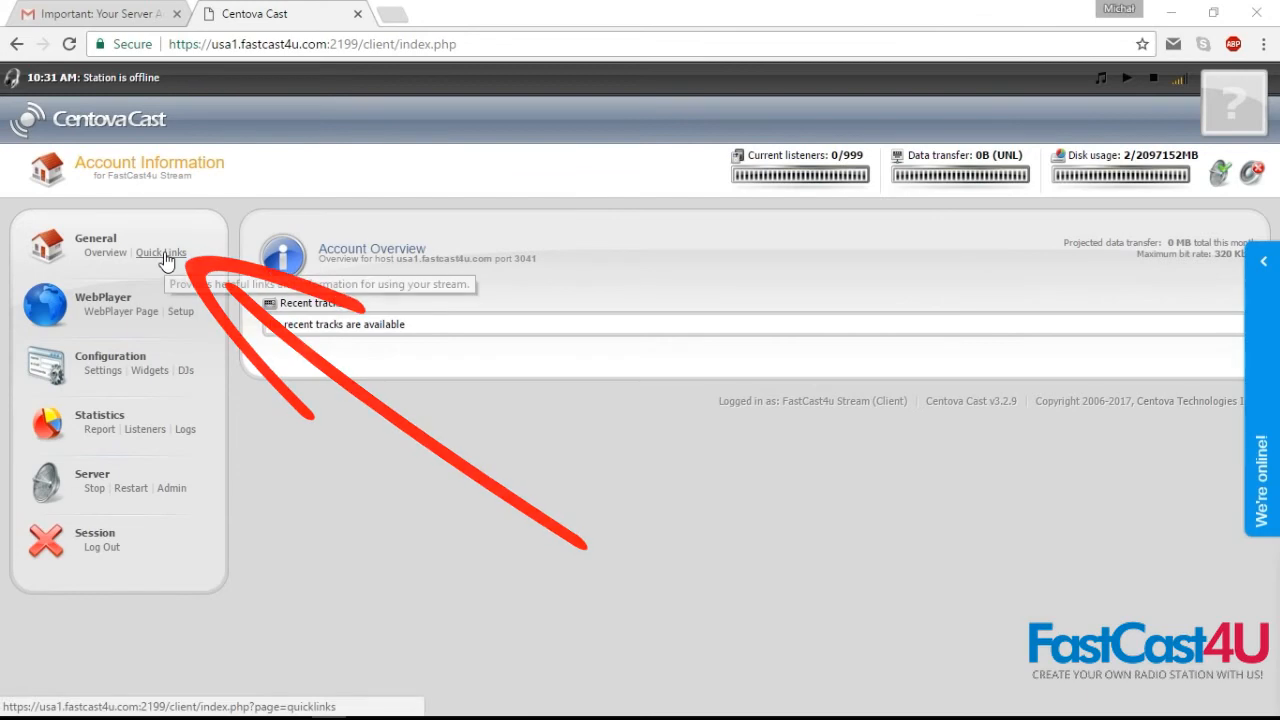
Step: Reopen Quick Links and scroll to the Live Source Connections details
left_click(161, 252)
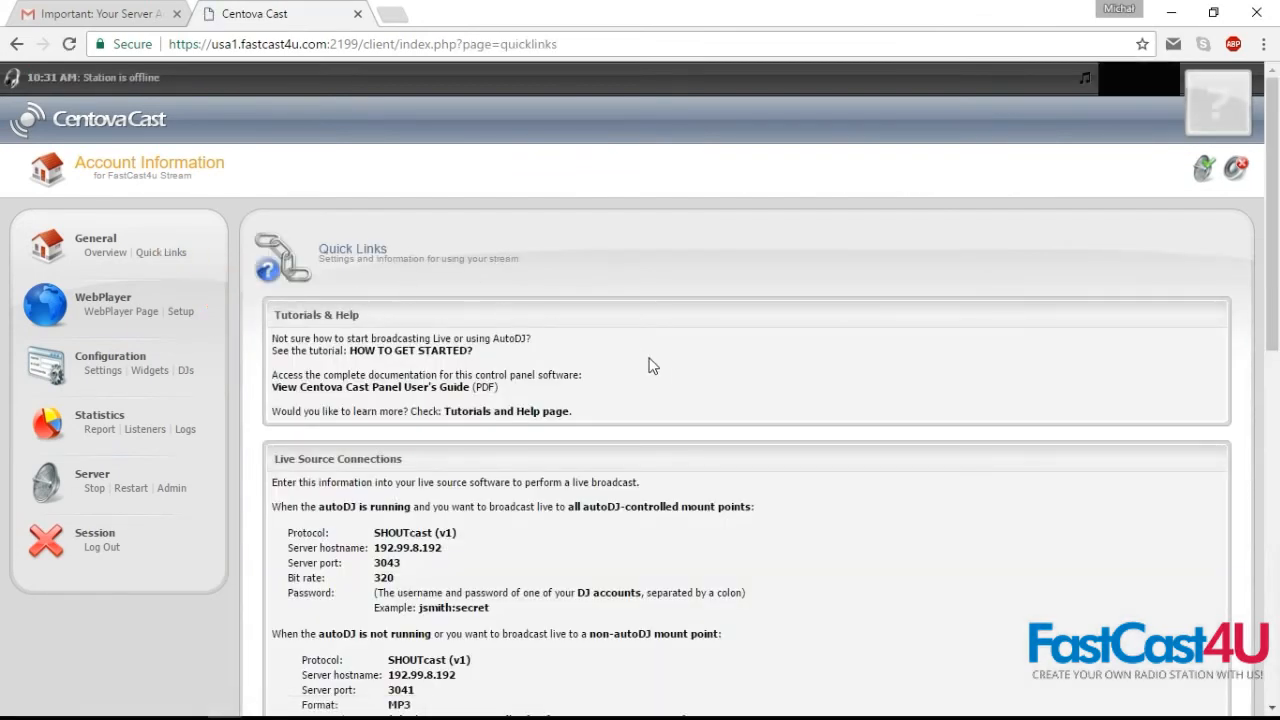
scroll("down", 3)
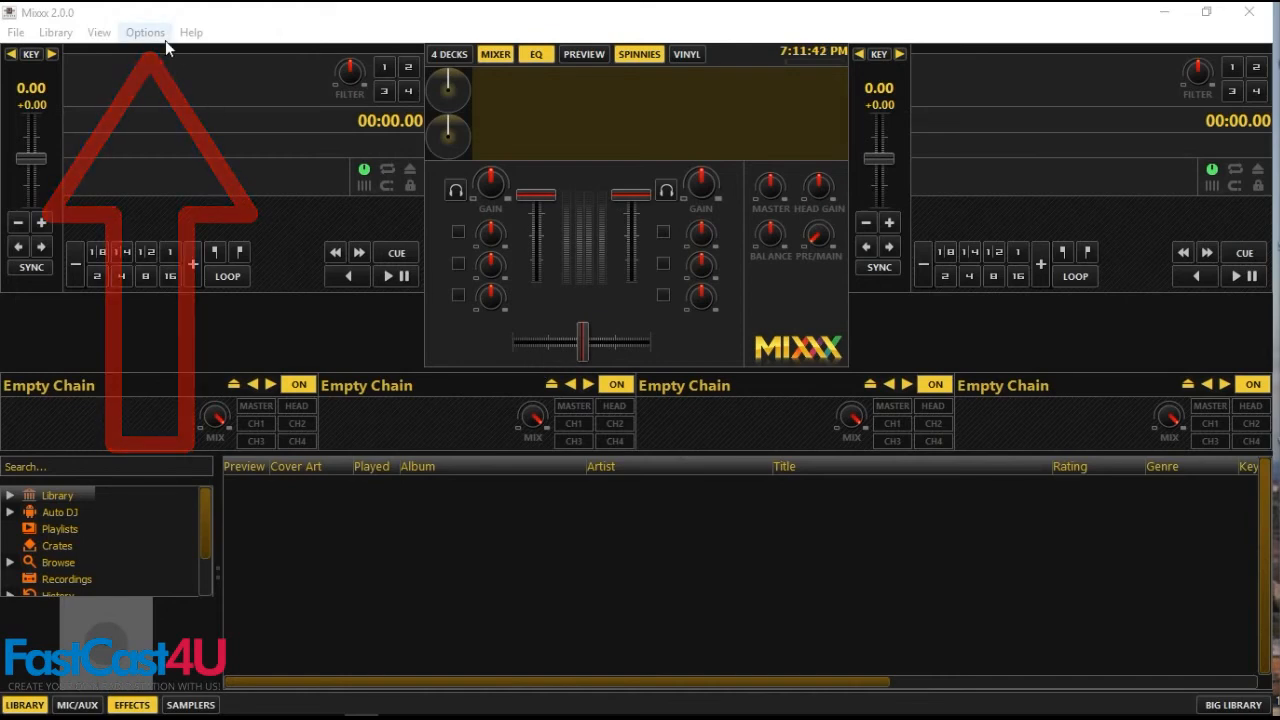
Step: Set Mixxx broadcasting to Shoutcast 1, usa1.fastcast4u.com, public 'FastCast4u Stream', with chosen bitrate
left_click(144, 32)
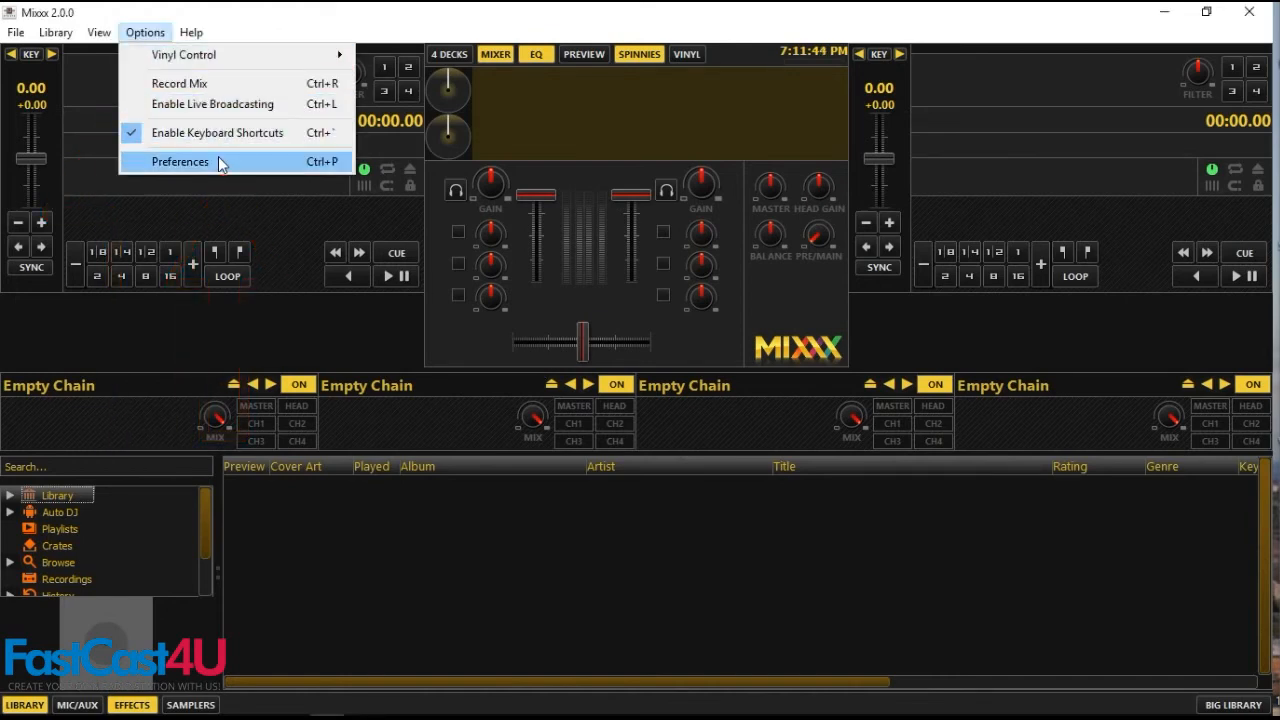
left_click(180, 161)
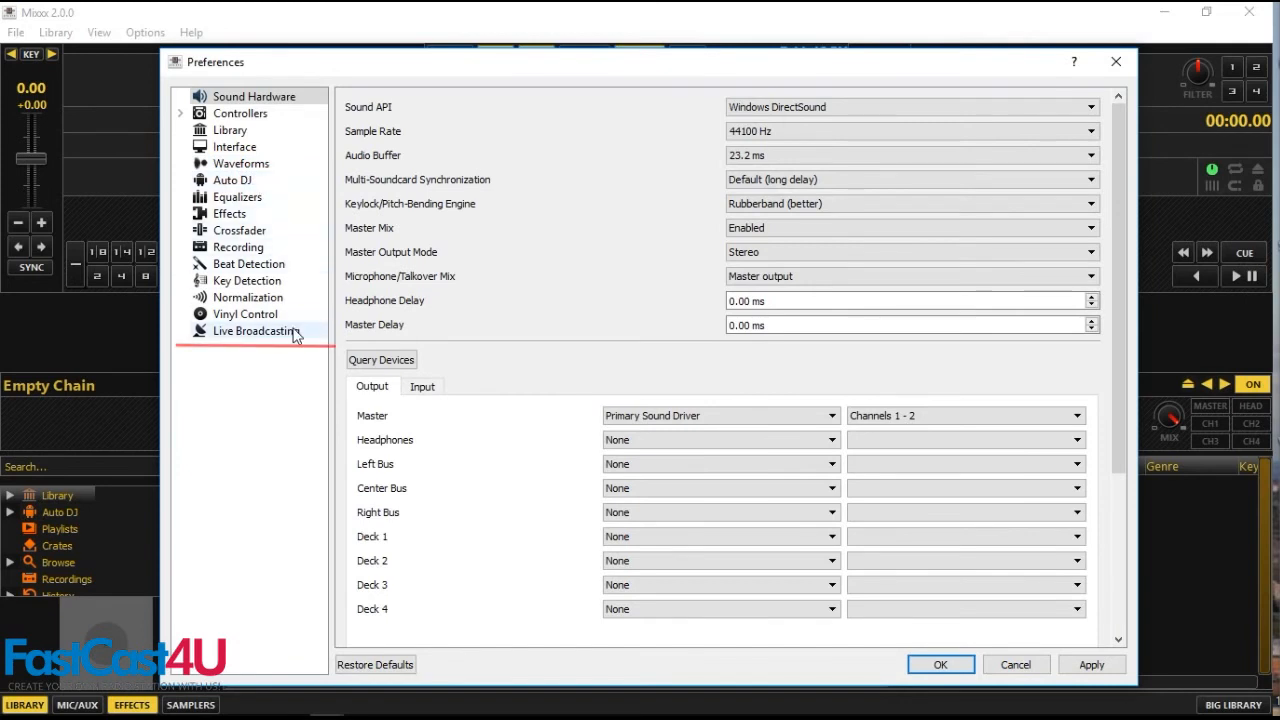
left_click(256, 331)
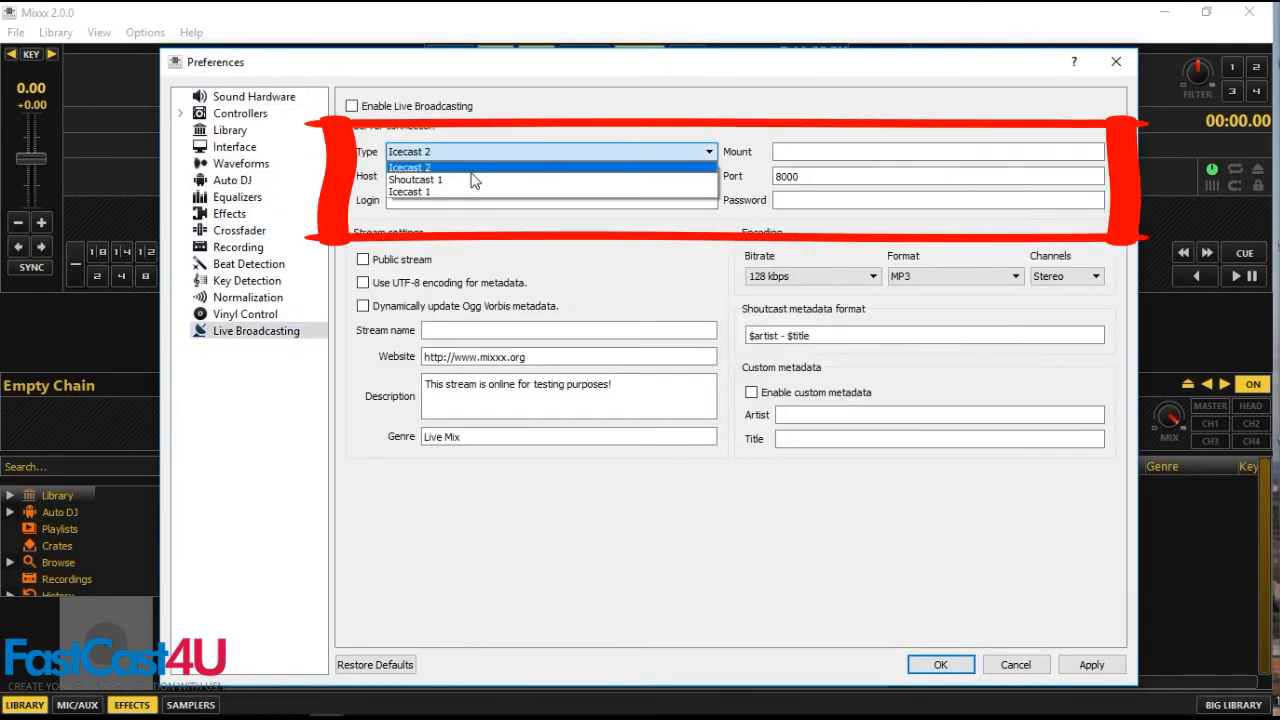
left_click(415, 179)
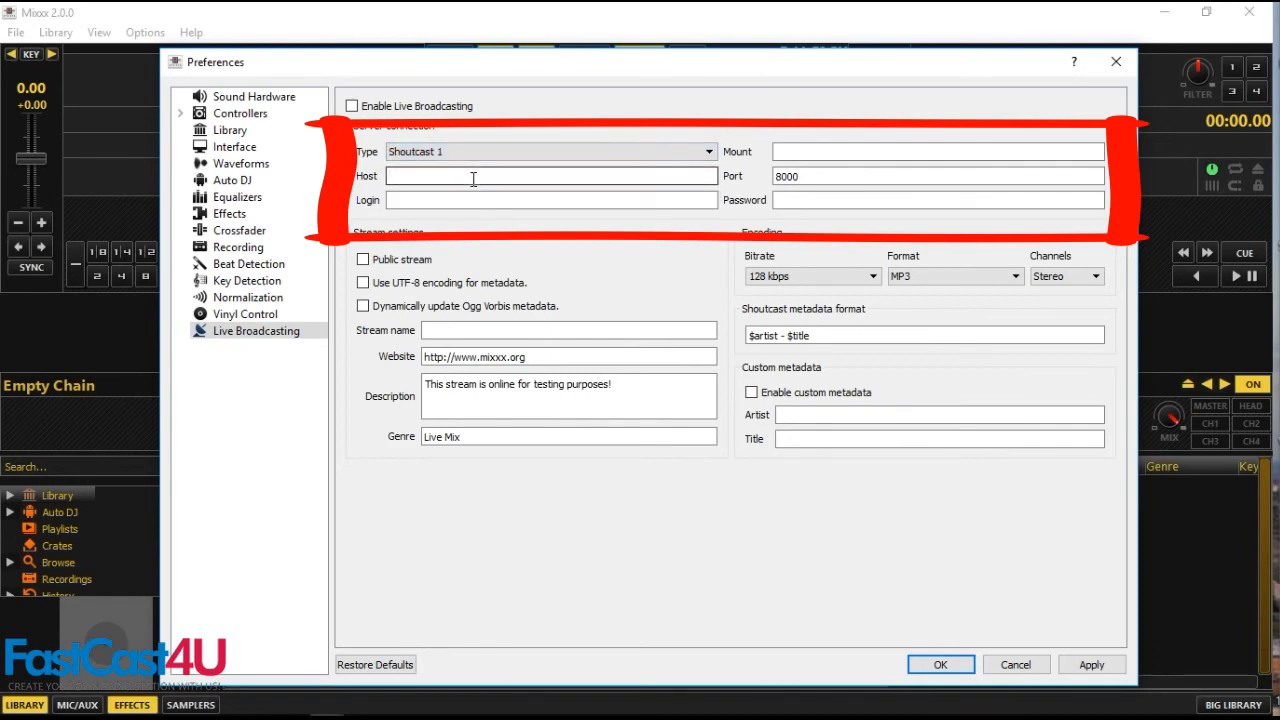
type("usa1.fastcast4u.com")
type("3043")
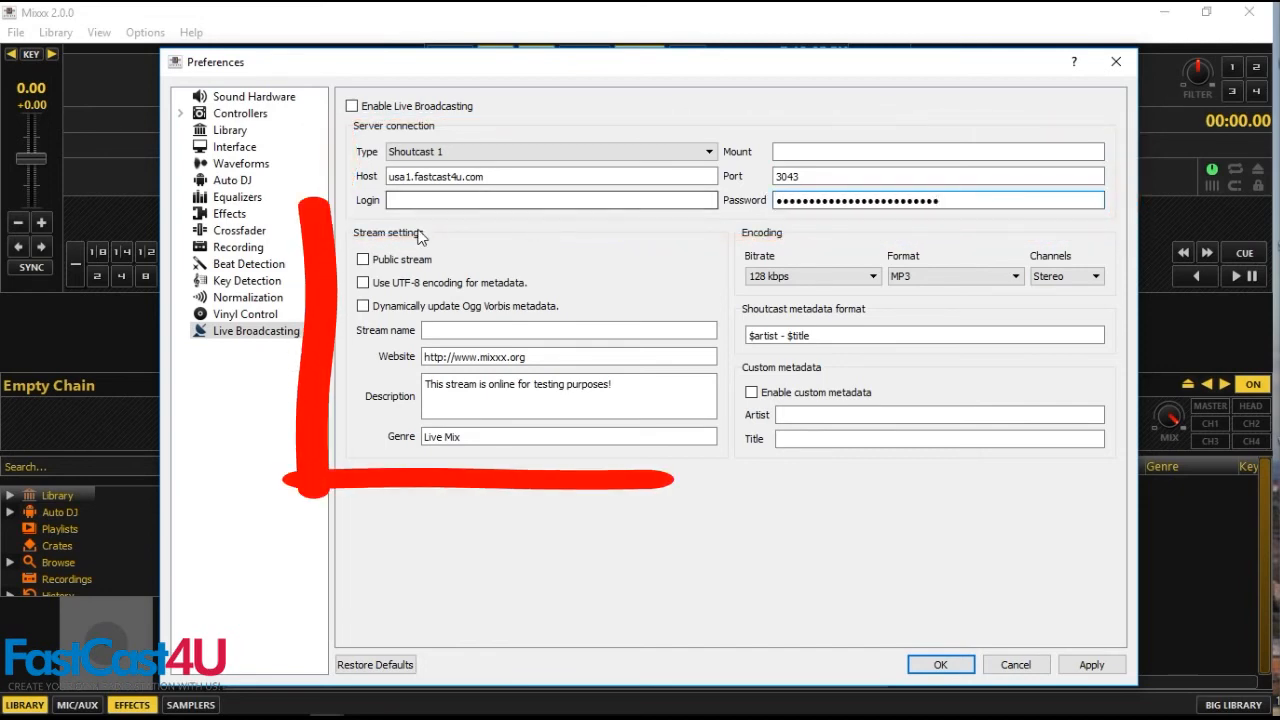
left_click(363, 259)
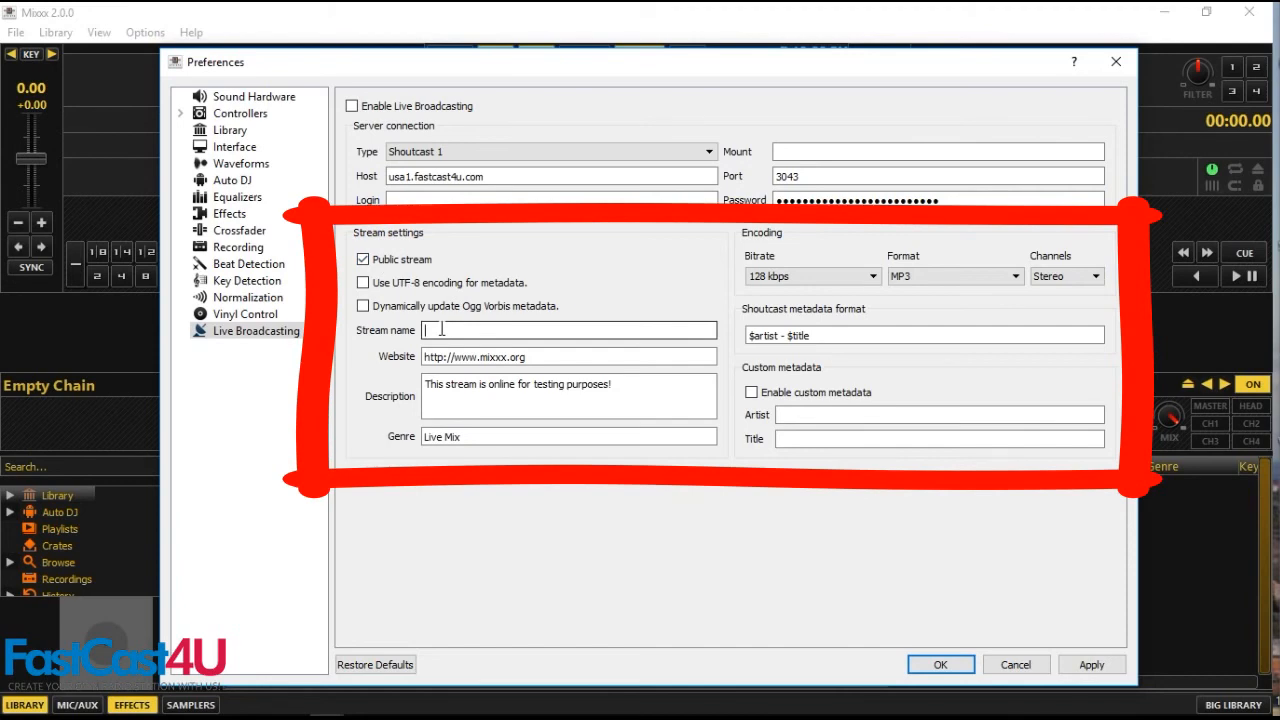
type("FastCast4u Stream")
left_click(568, 356)
type("https://fastcast4u.com")
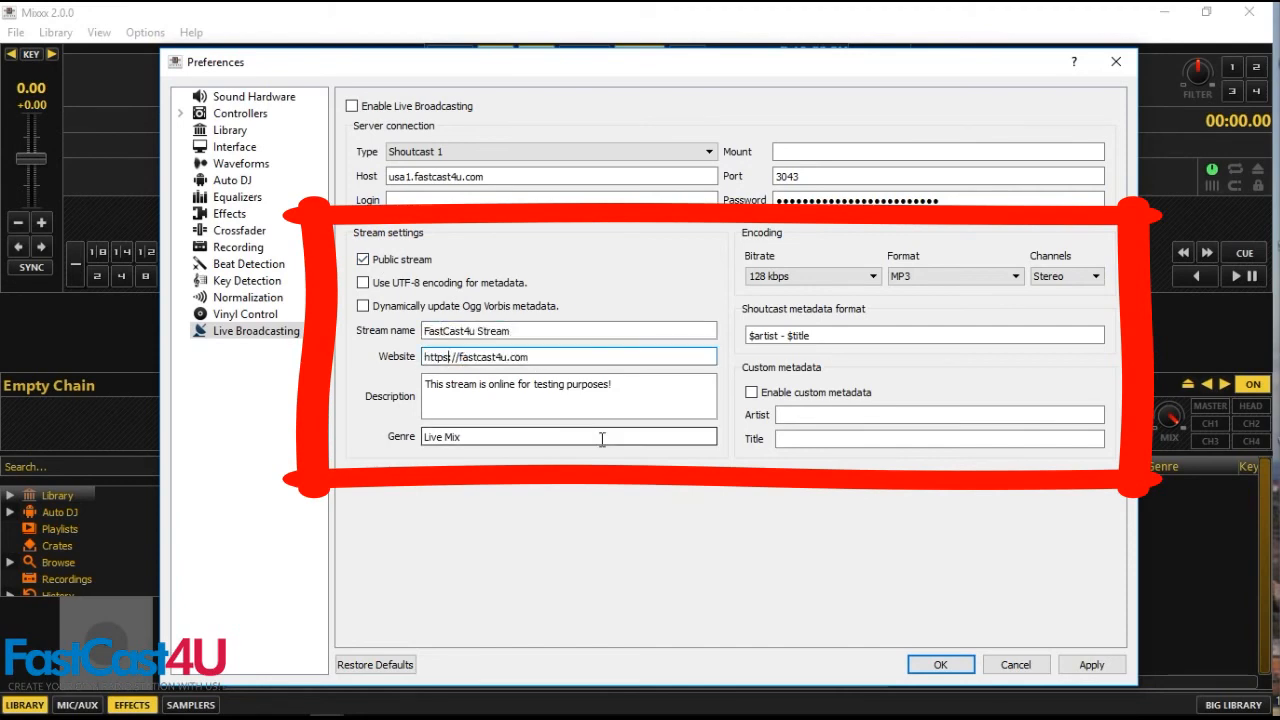
left_click(812, 276)
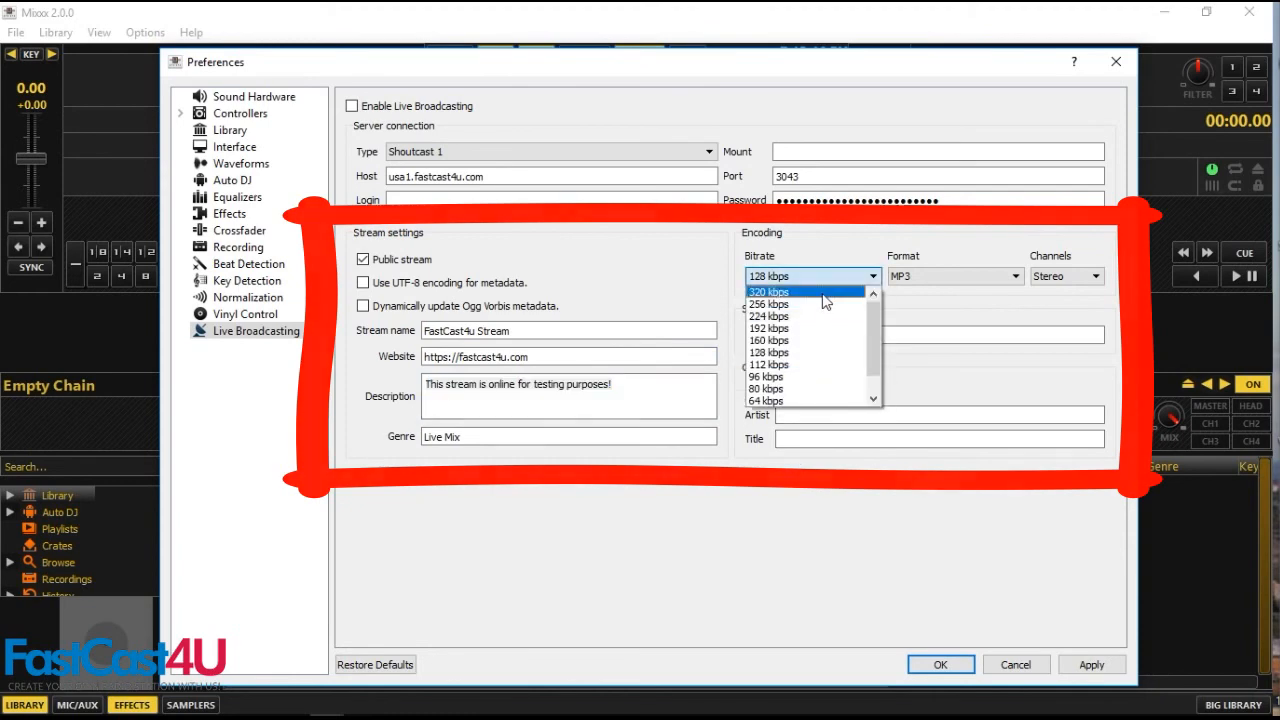
left_click(769, 291)
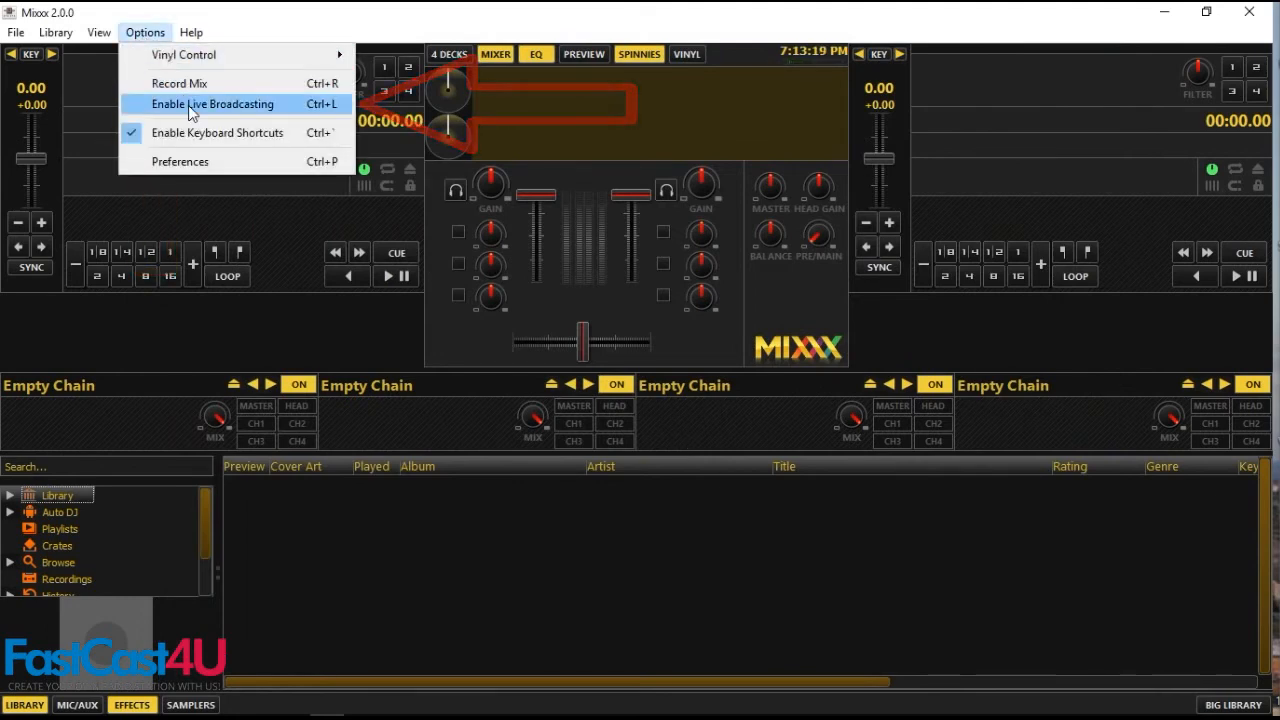
Step: Enable live broadcasting in Mixxx and acknowledge the successful connection message
left_click(212, 104)
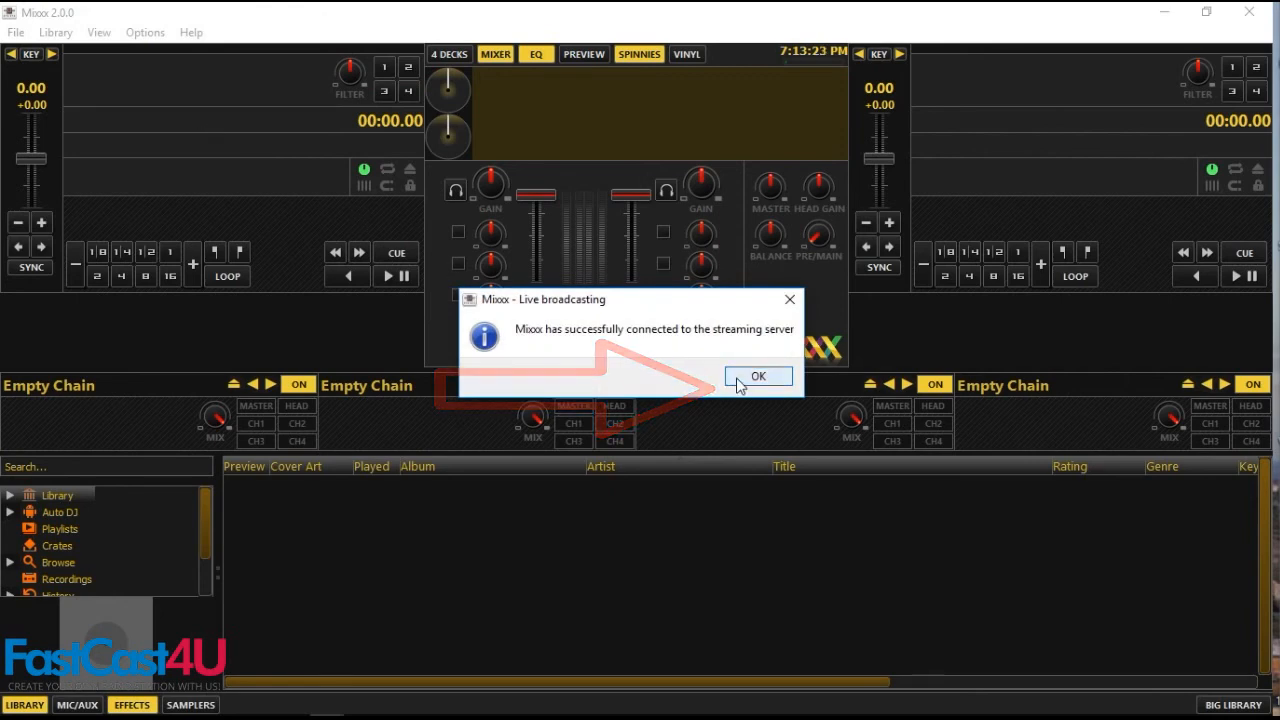
left_click(757, 375)
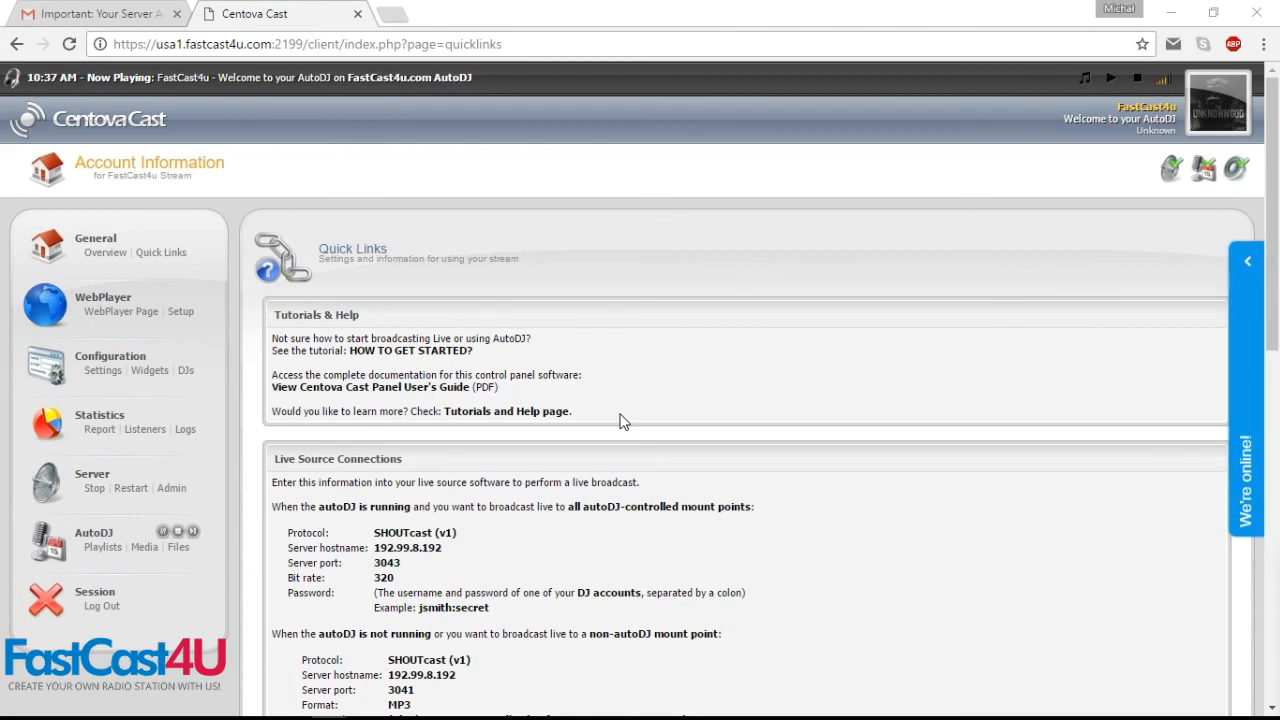
scroll("down", 3)
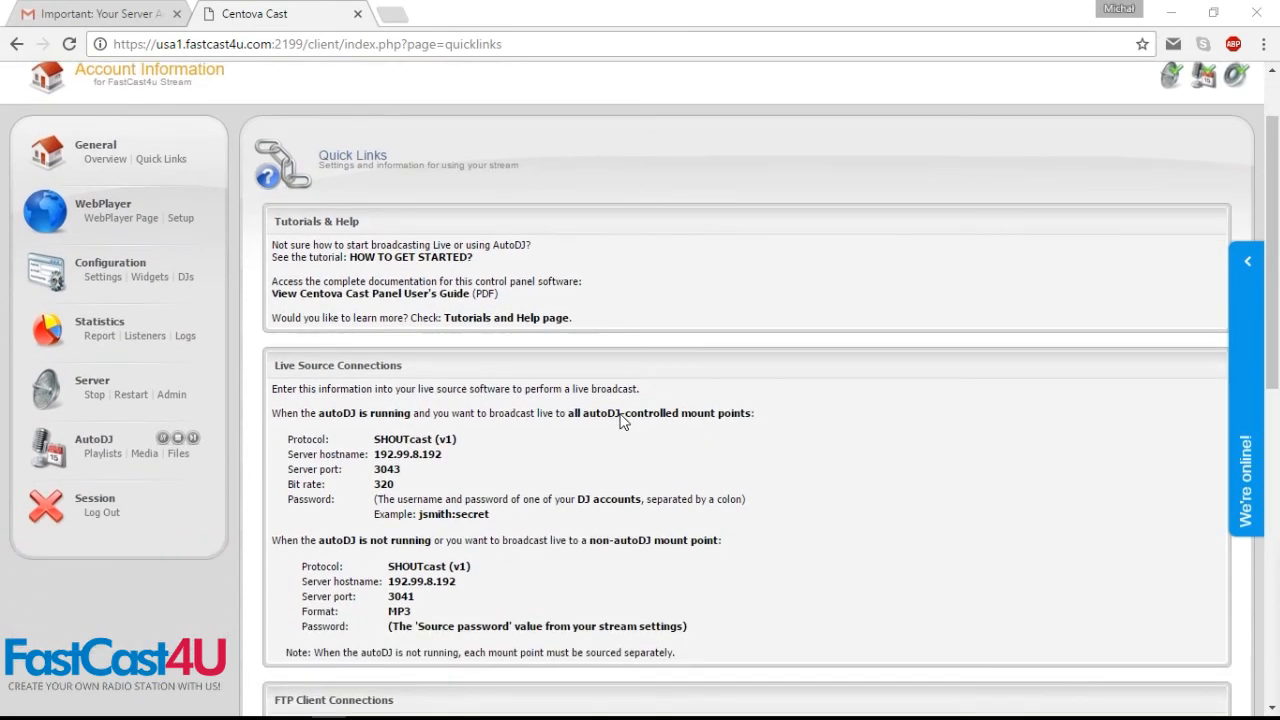
scroll("down", 3)
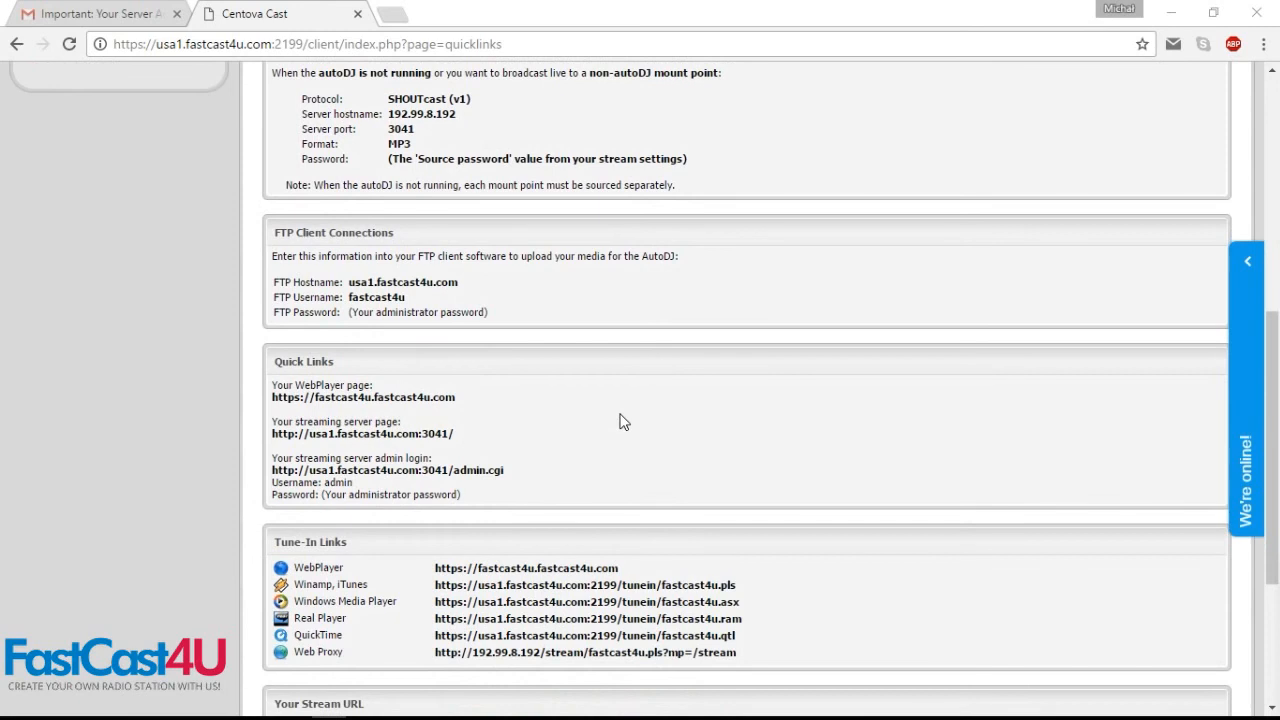